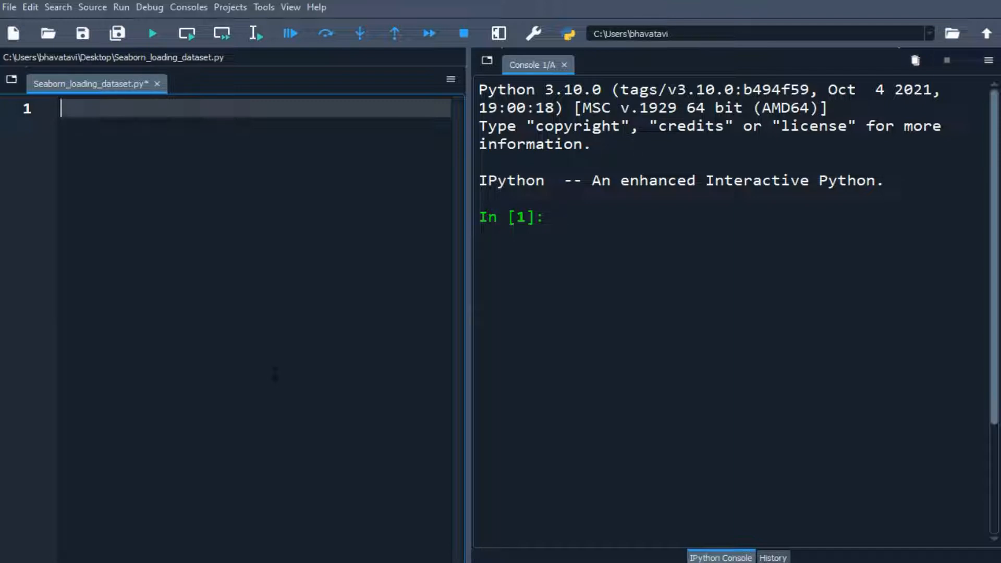
Step: Write three import lines: pandas as pd, matplotlib.pyplot as plt, seaborn as sns
type("im")
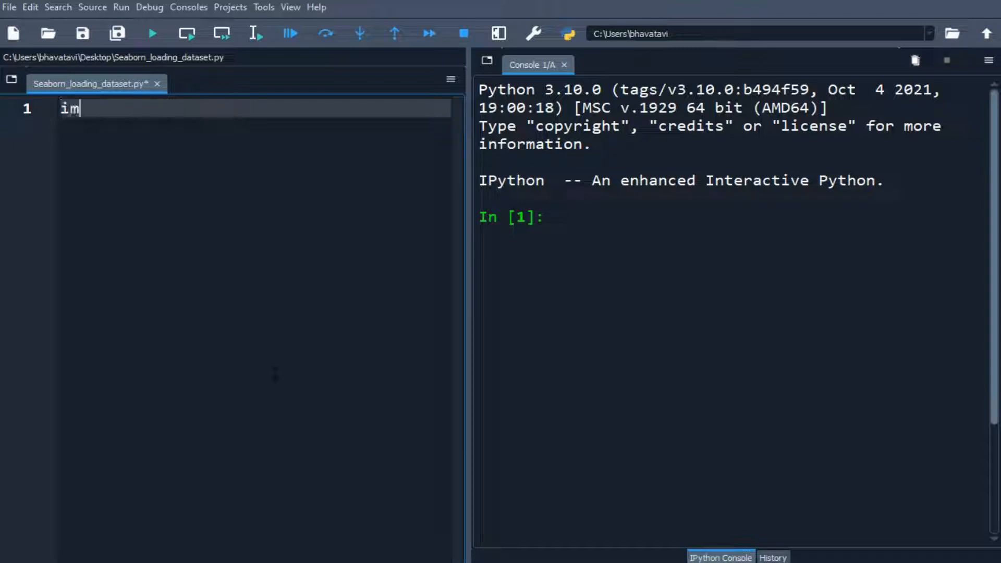
type("port pa")
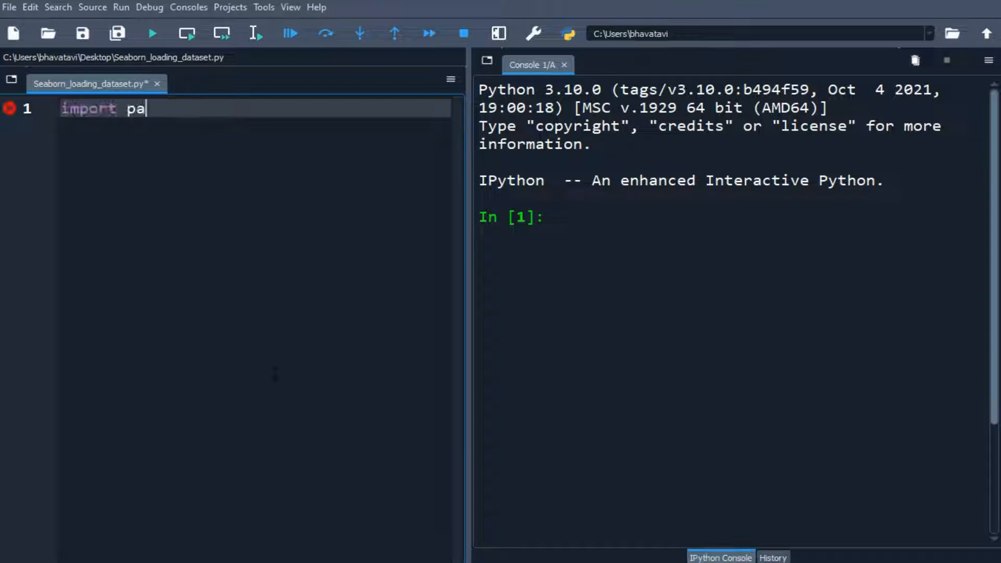
type("ndas as pd")
type("im")
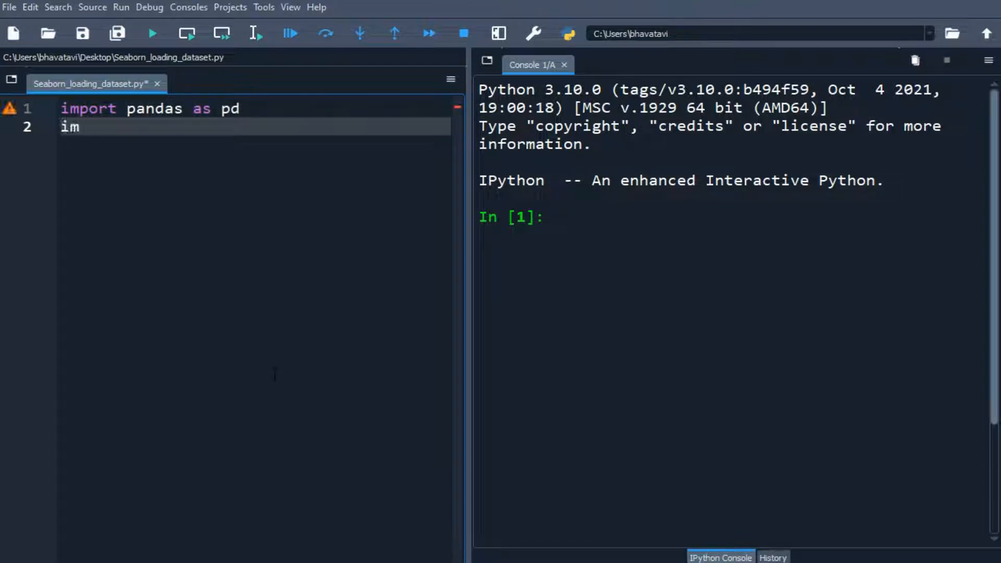
type("port")
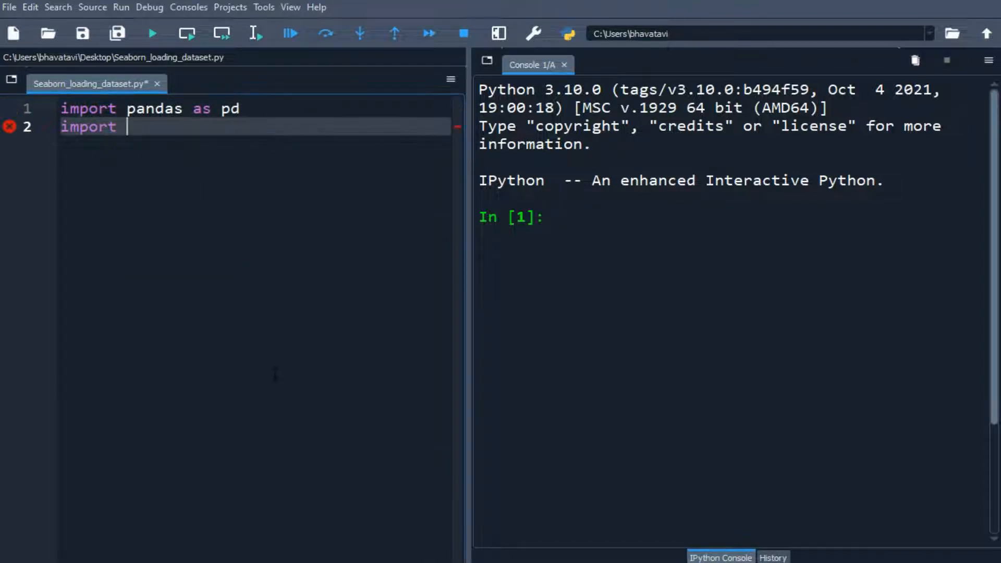
type("matplotlib.")
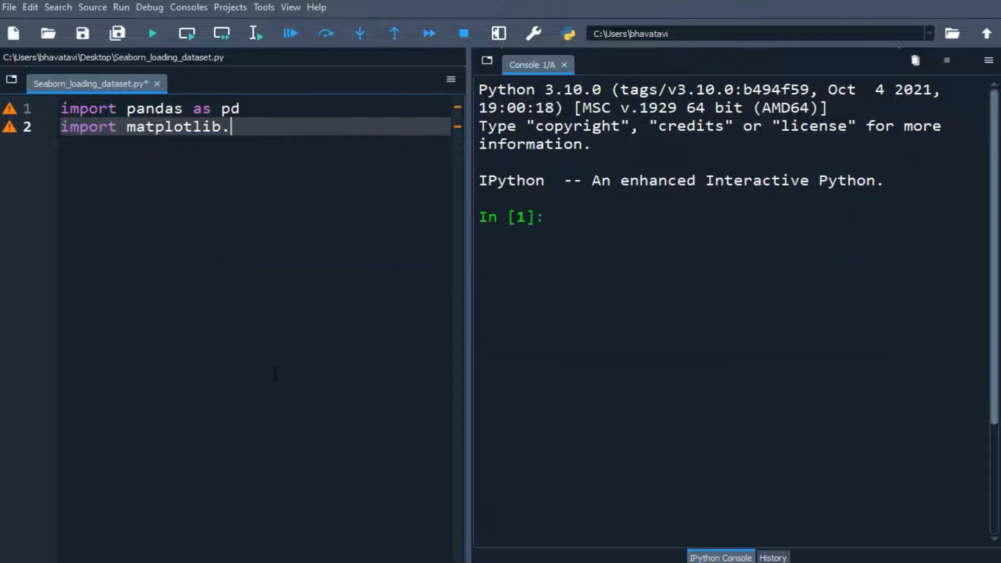
type("py")
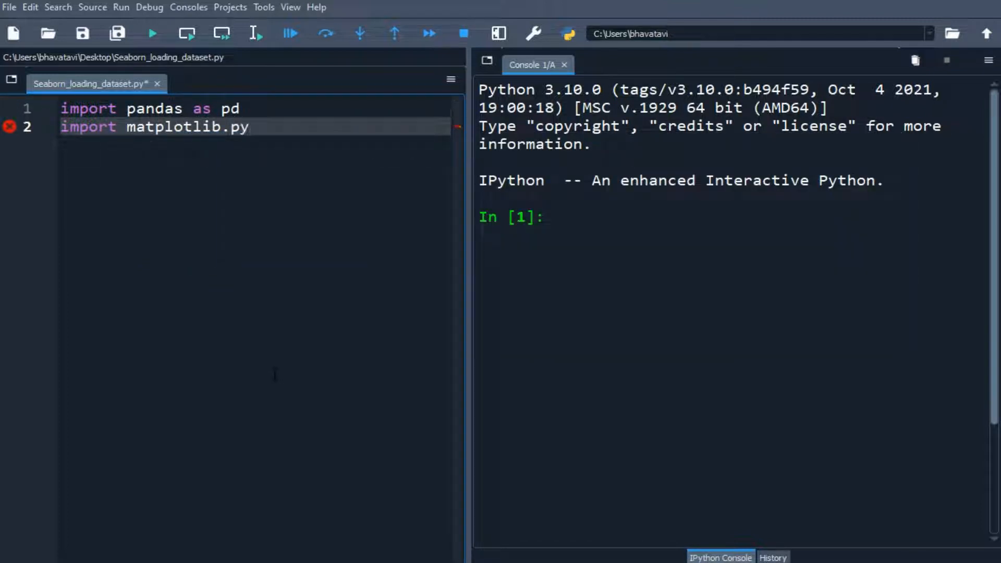
type("lot as plt")
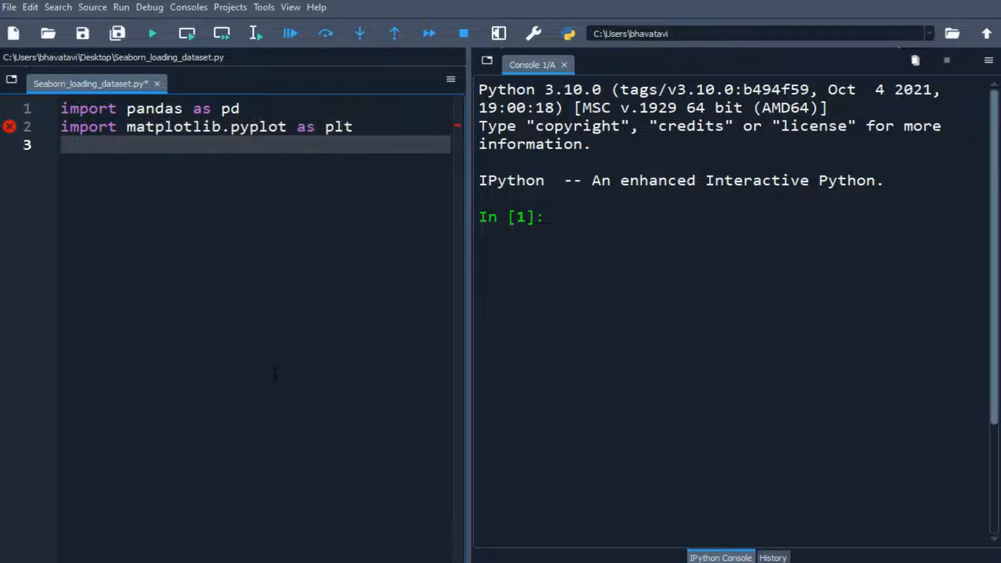
type("import")
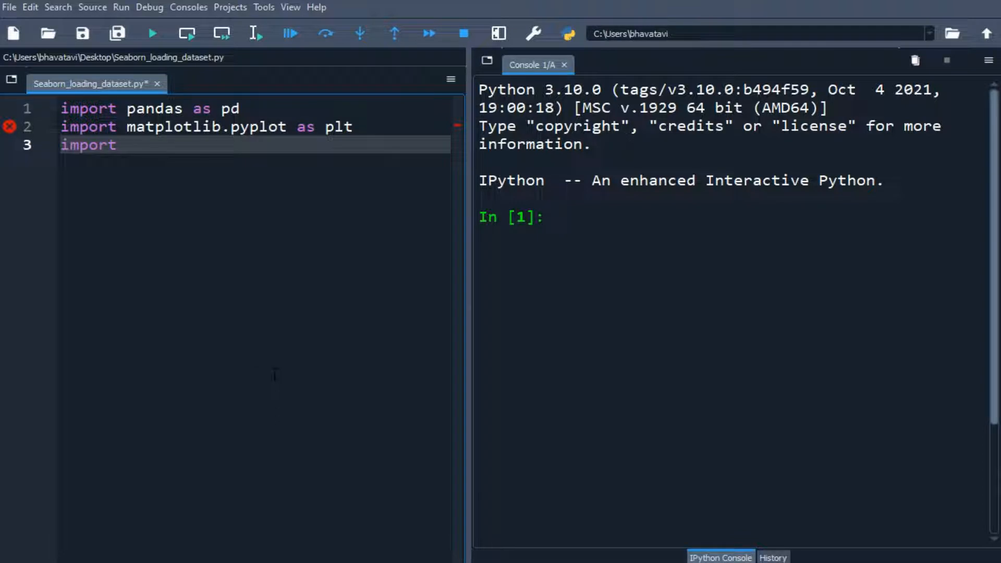
type("seab")
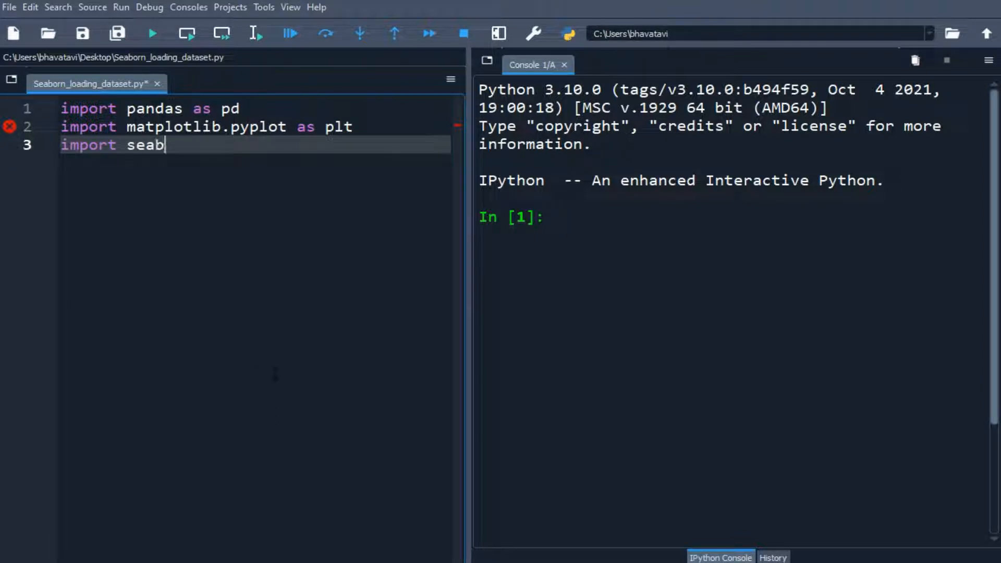
type("orn as sns")
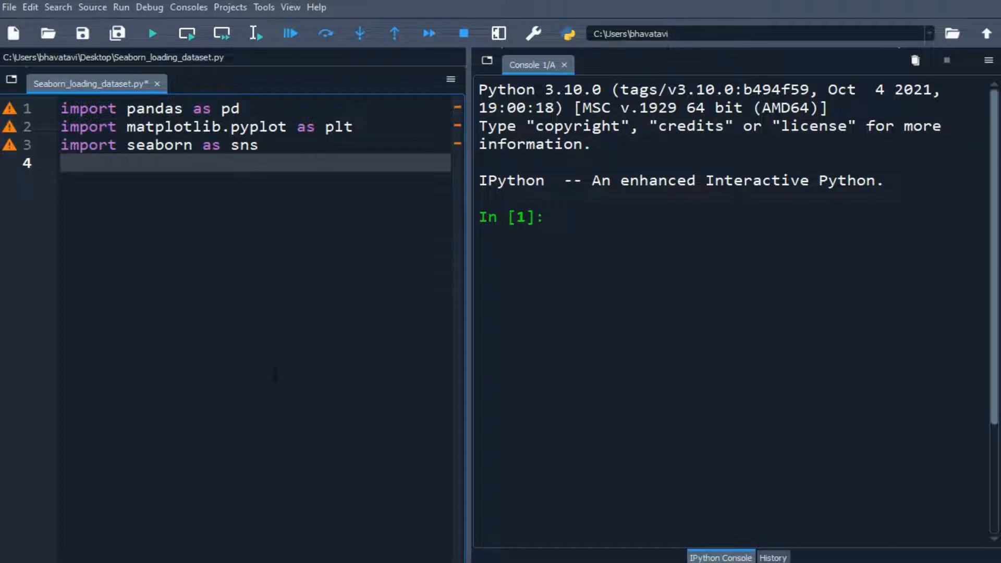
Step: Add iris = sns.load_dataset("iris") on line 4
type("iris")
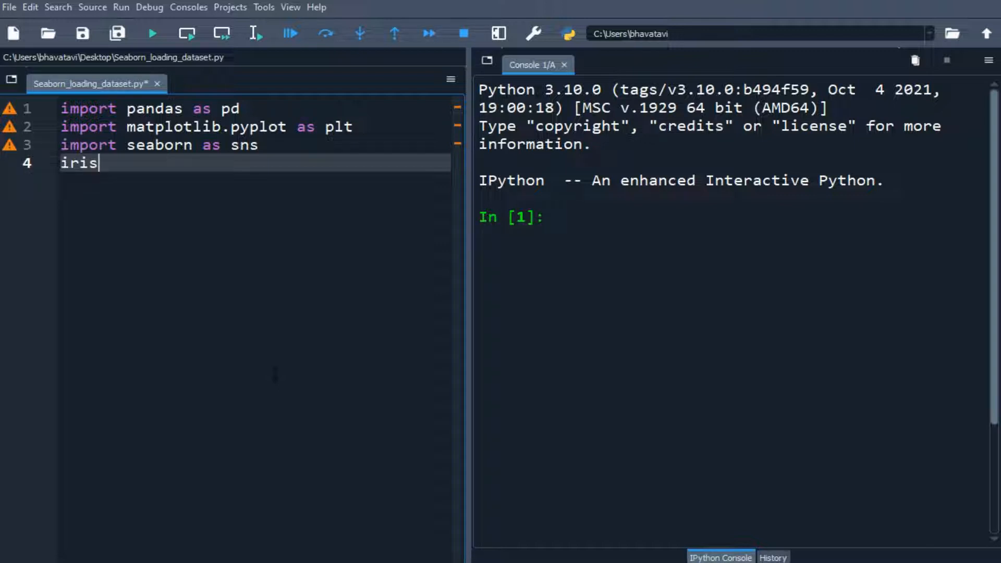
type("=")
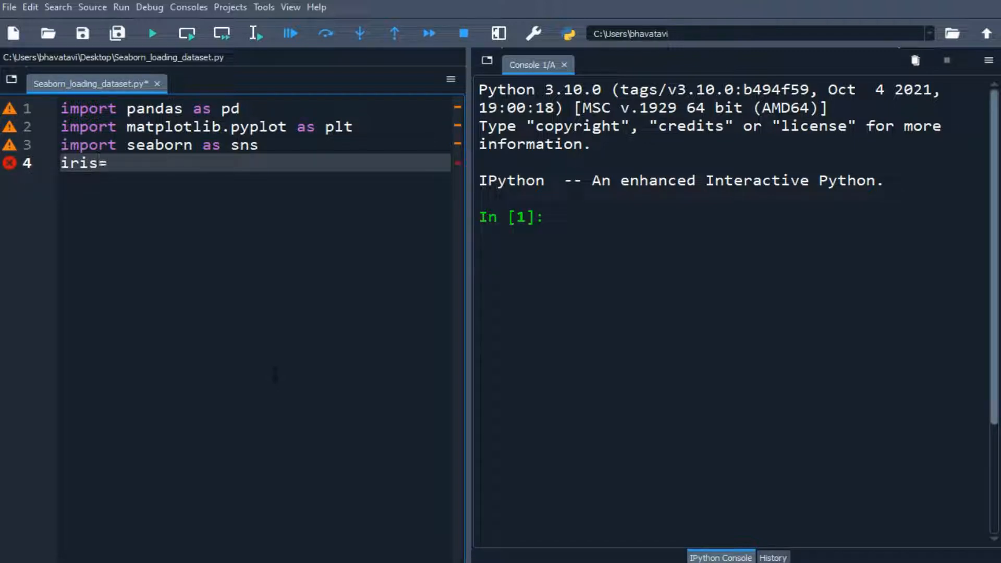
type("sns")
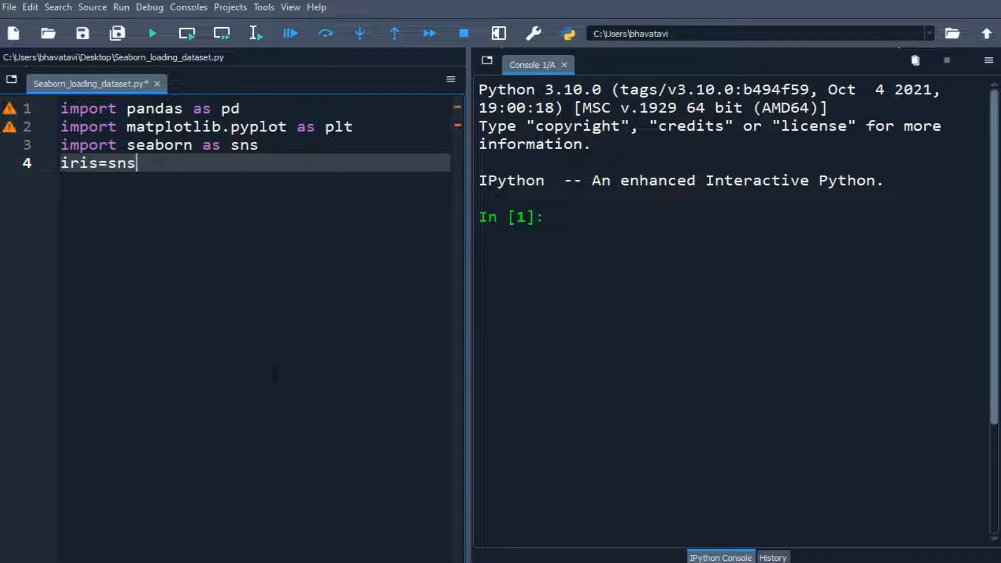
type(".load_")
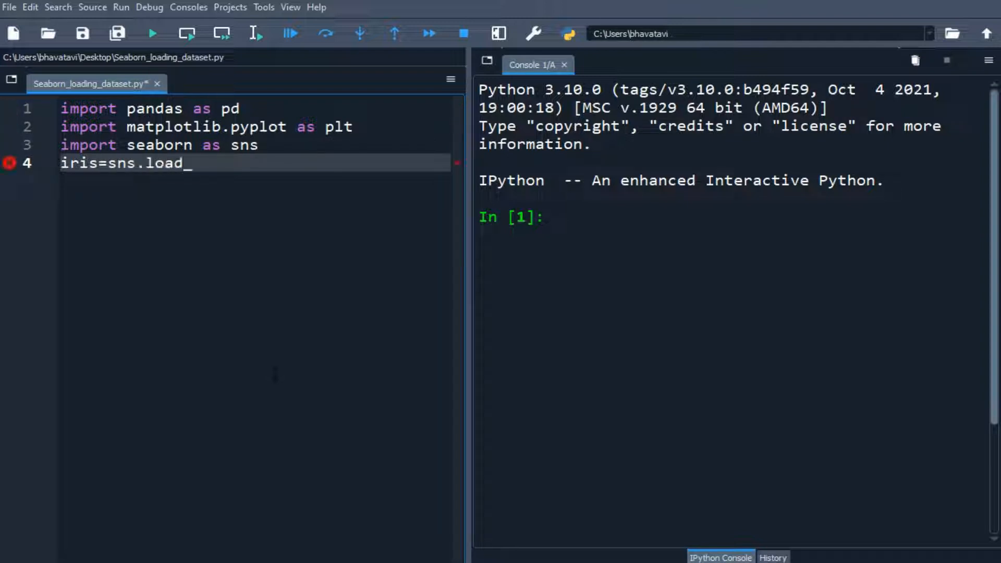
type("dataset")
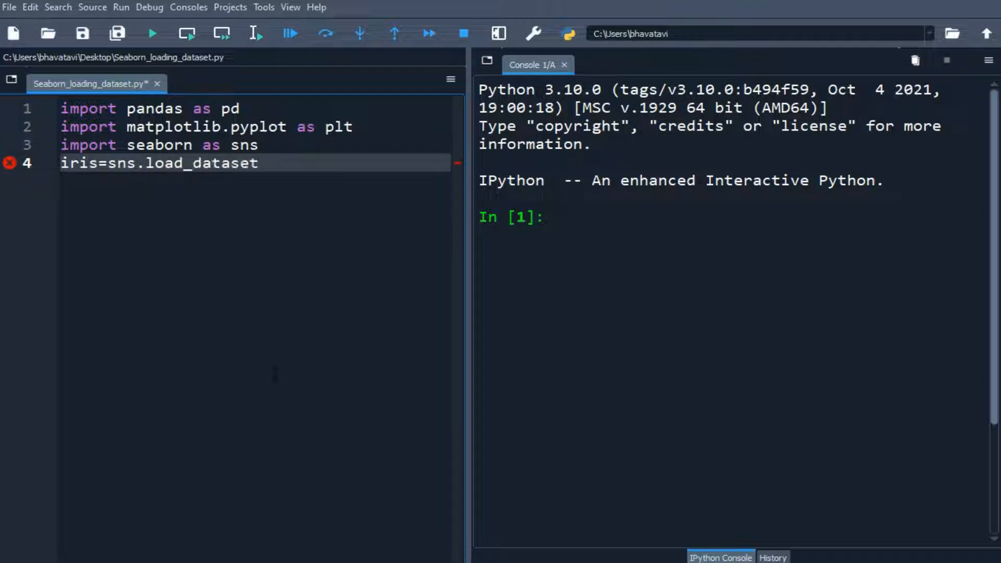
type("(\"ir\")")
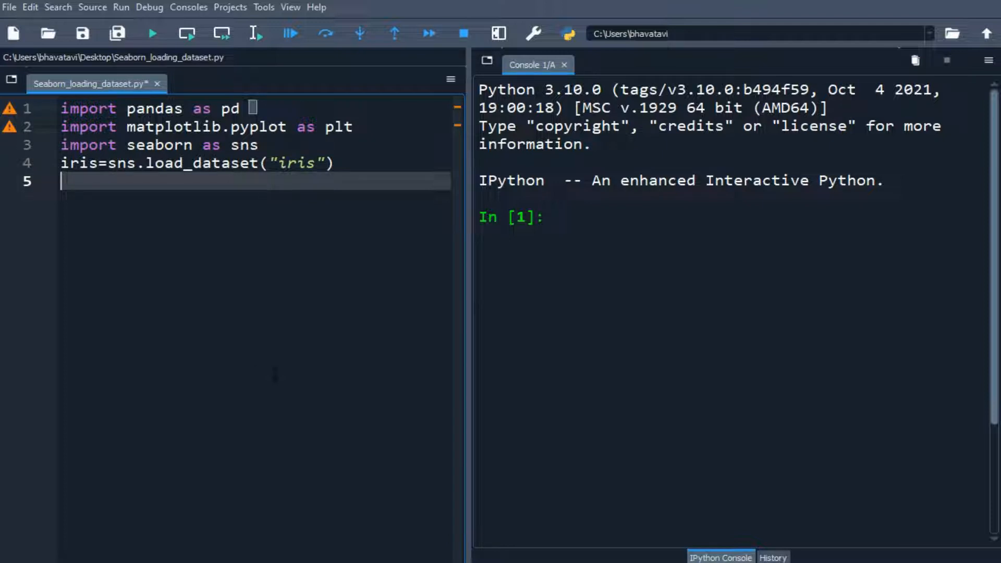
Step: Add print(iris.head(10)) on line 5
type("print(")
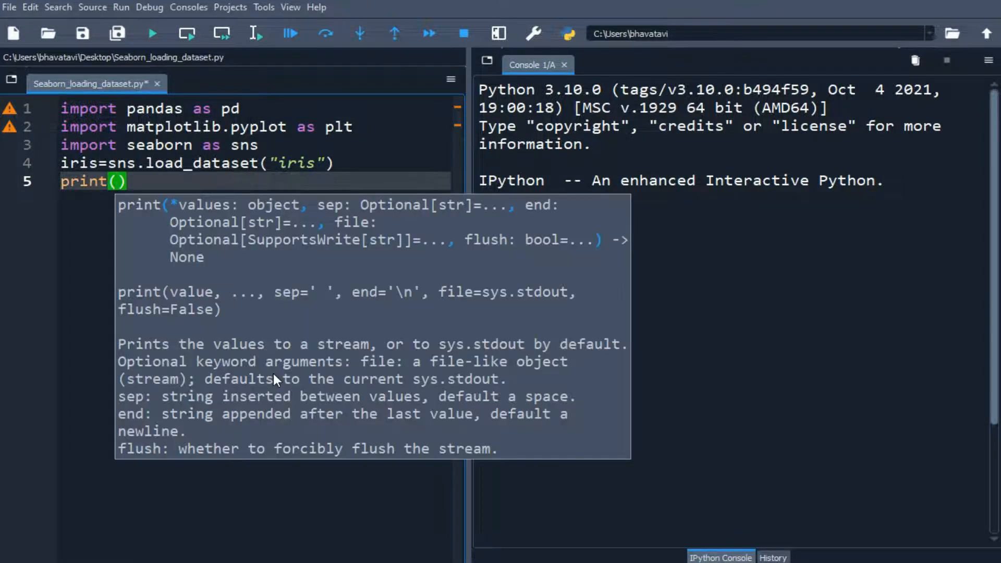
type("iris")
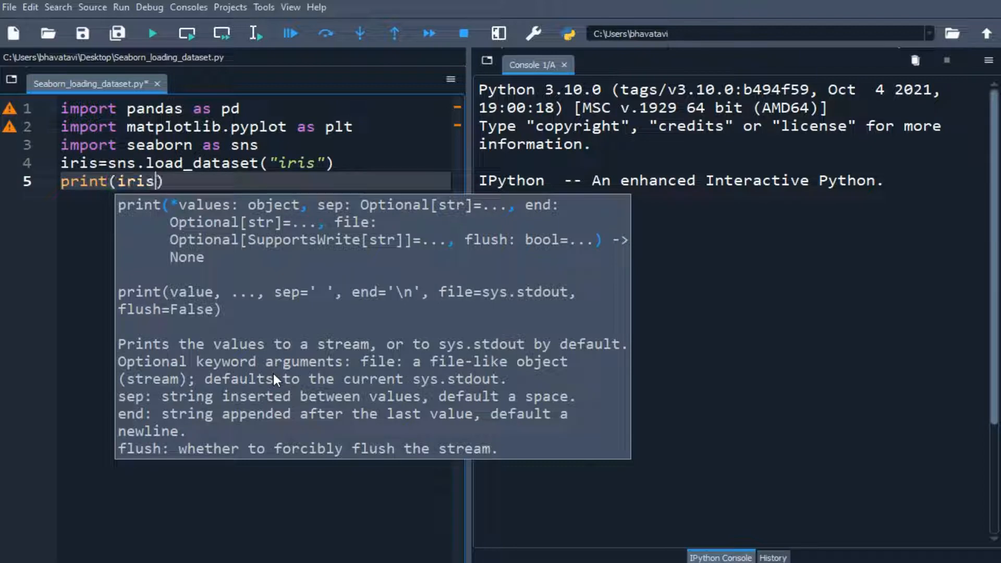
type(".h")
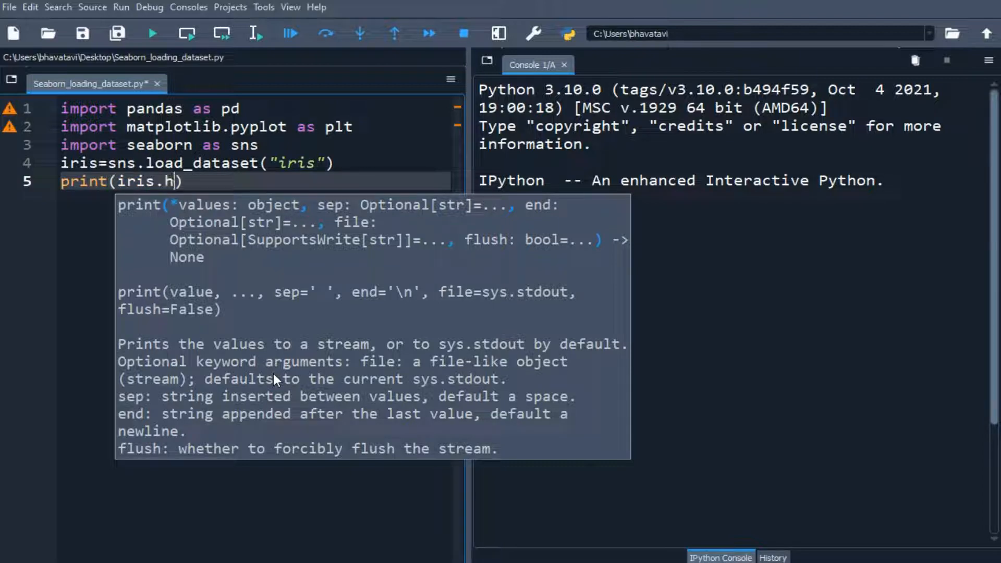
type("ead()")
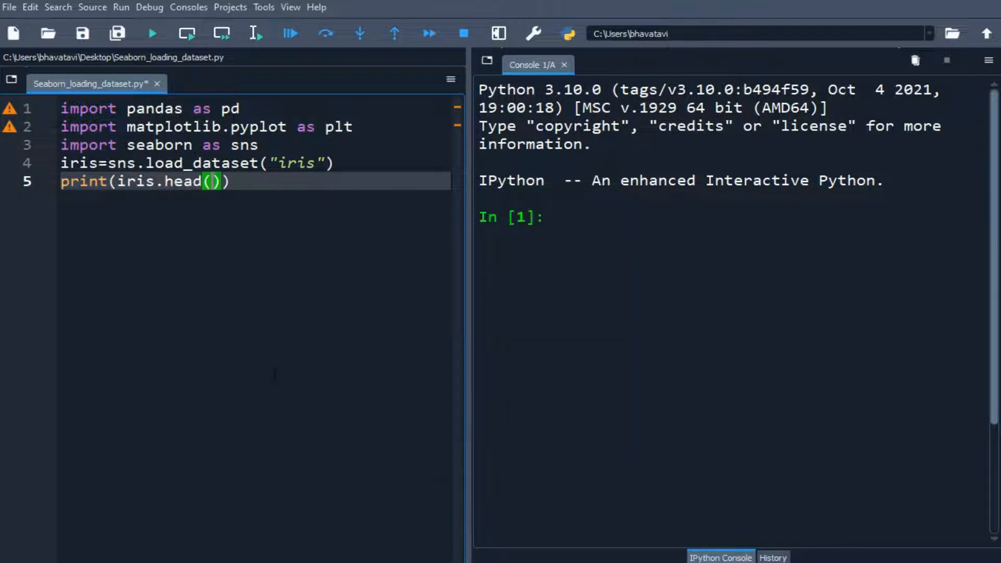
type("10")
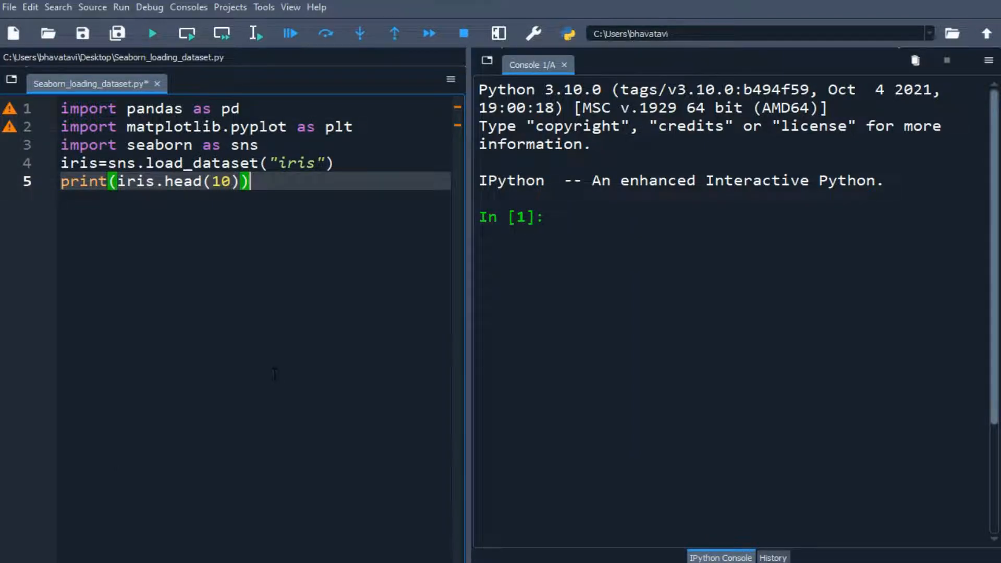
Step: Run the script, then add print(iris.describe()) and sns.set() lines
left_click(152, 32)
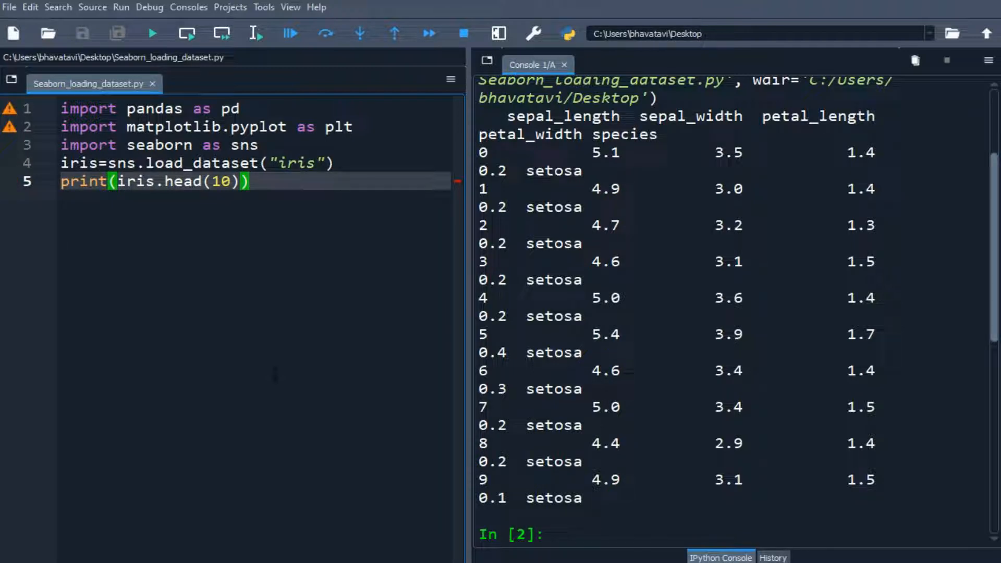
type("print()")
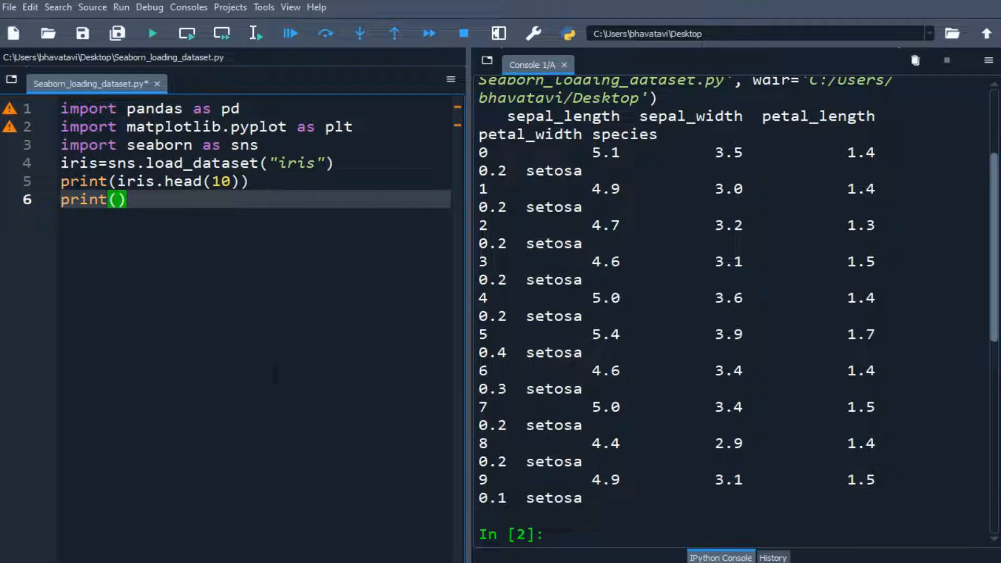
type("iris.describe()")
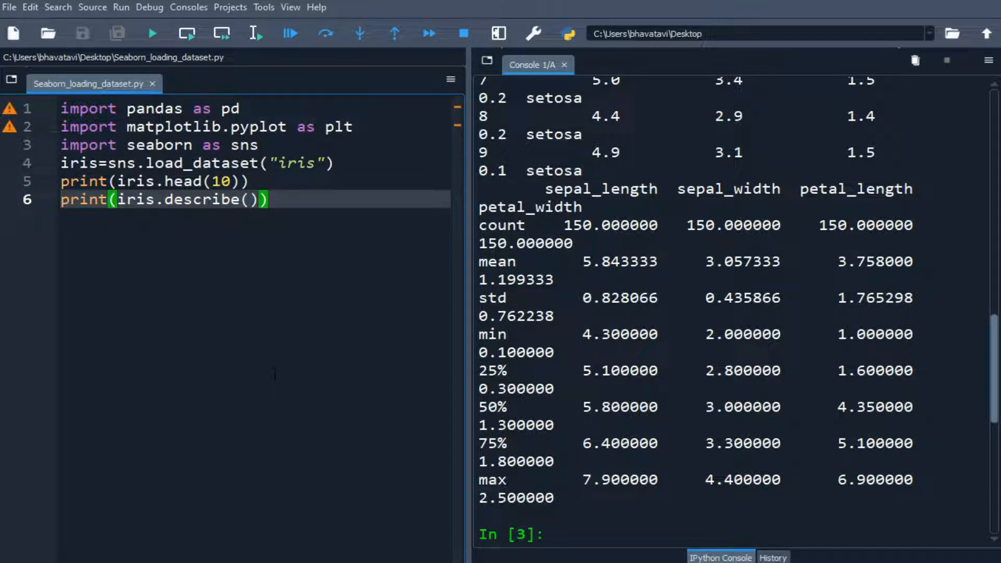
type("sns.set()")
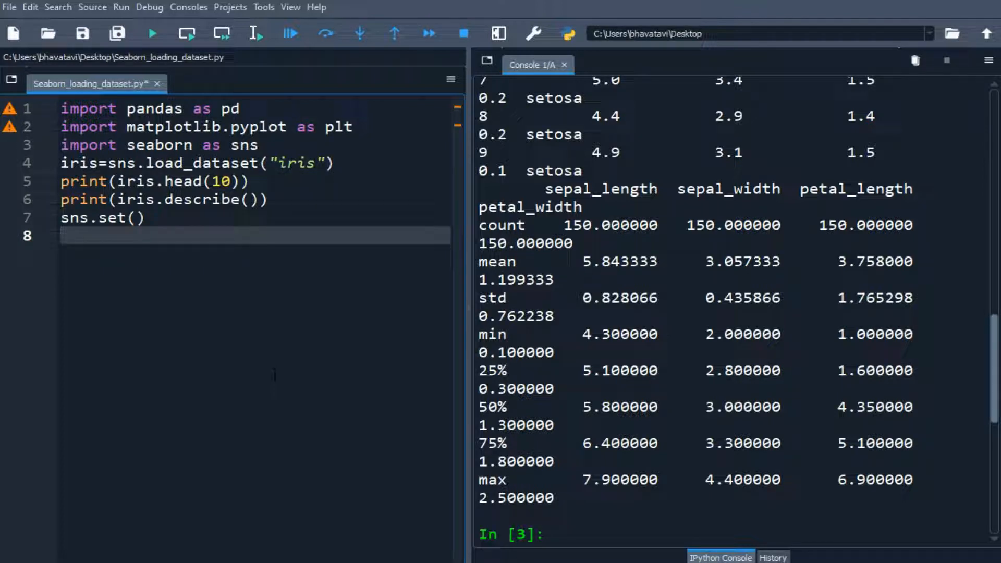
Step: Add %matplotlib inline and sns.stripplot(x="species", y="petal_length", data=...) lines
type("%matplotlib inline")
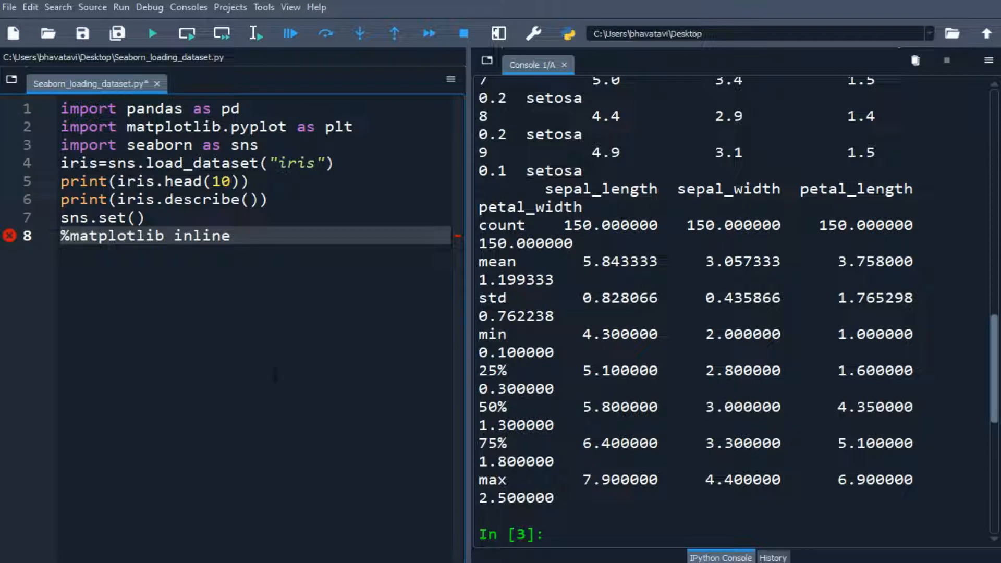
type("sns")
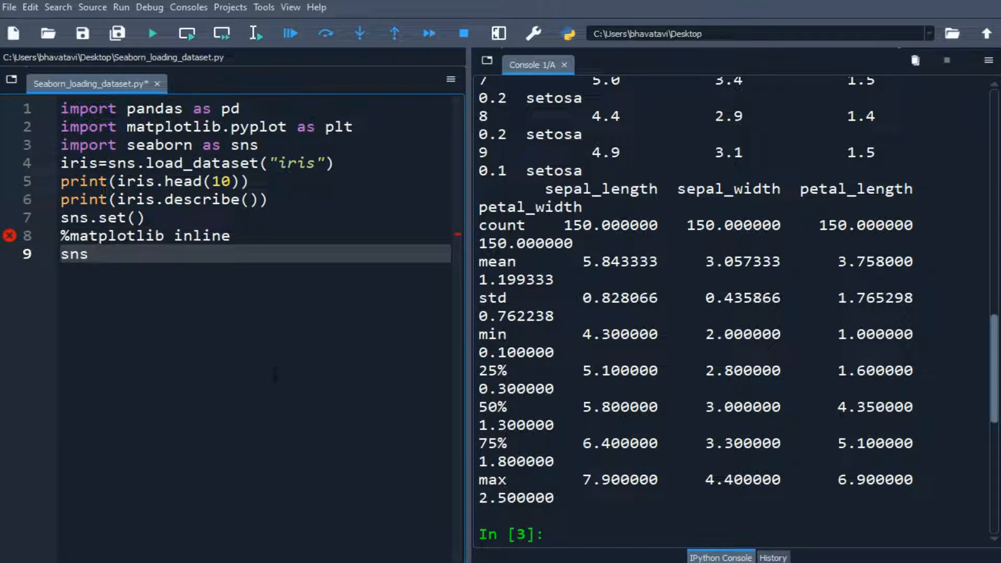
type(".sti")
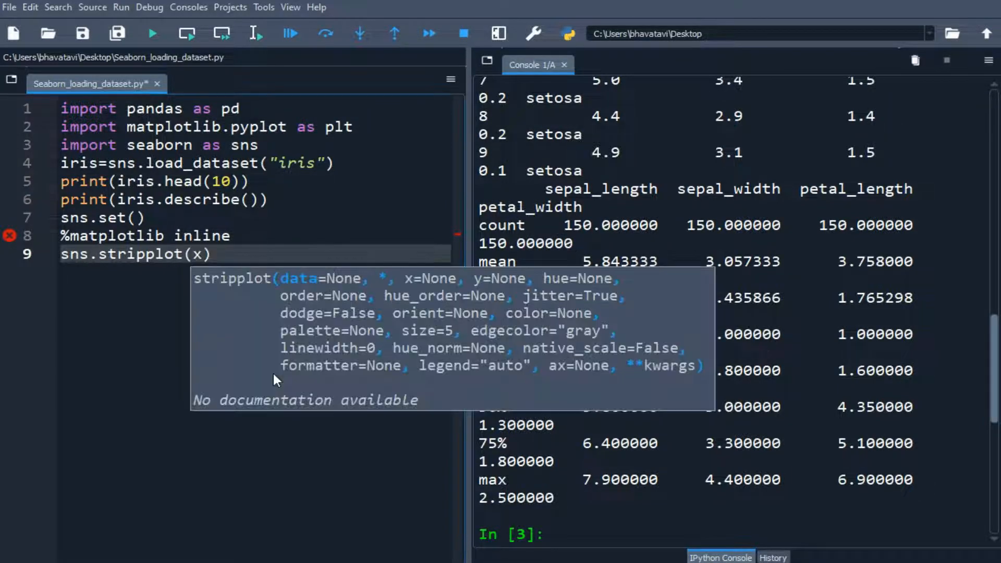
type("=\"speci")
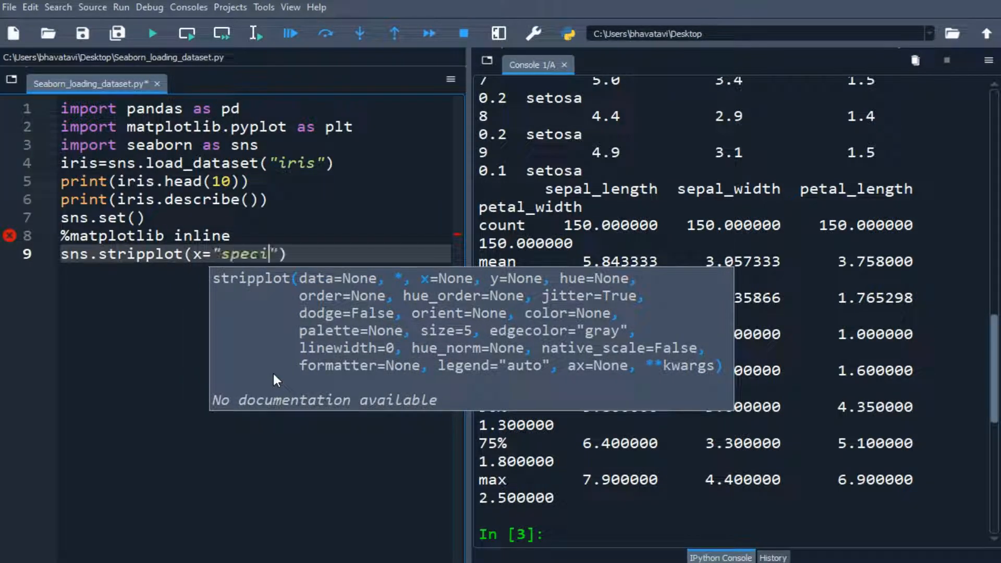
type("es")
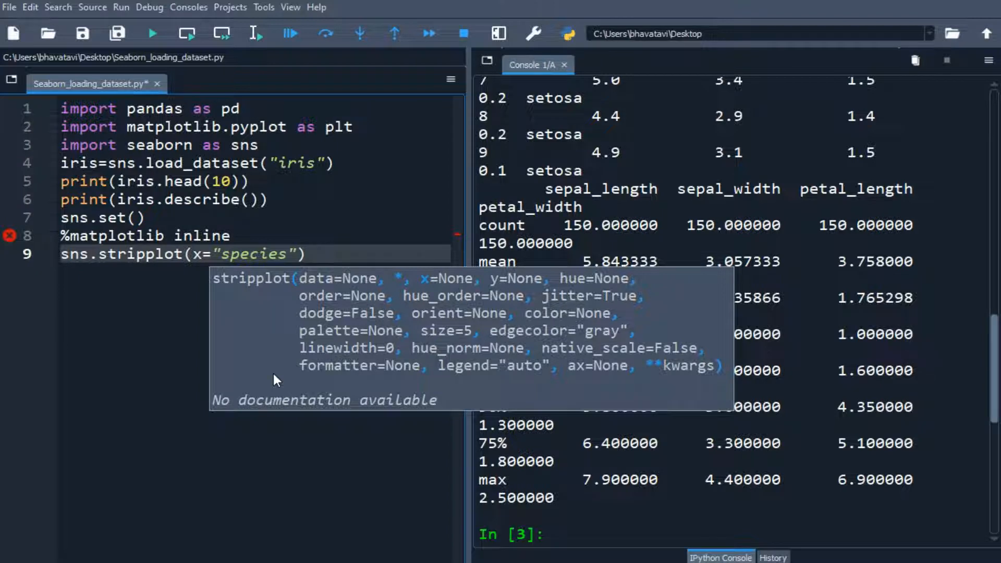
type(",y")
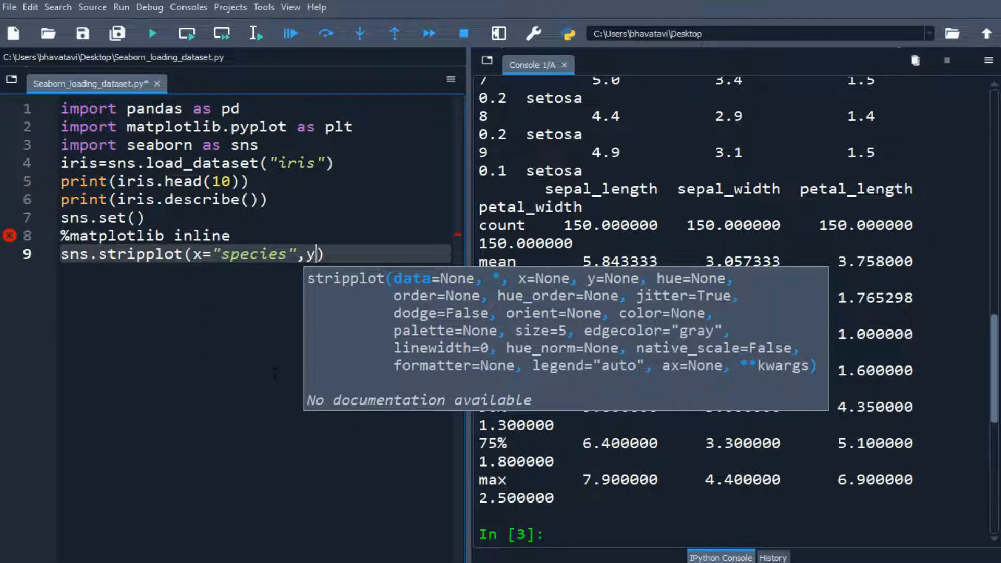
type("=\"p\"")
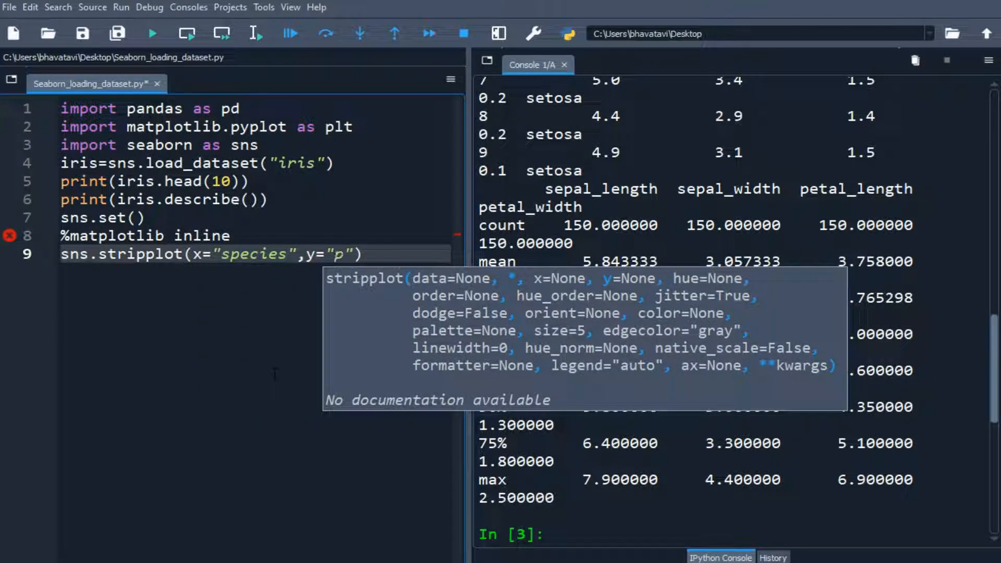
type("etal_length")
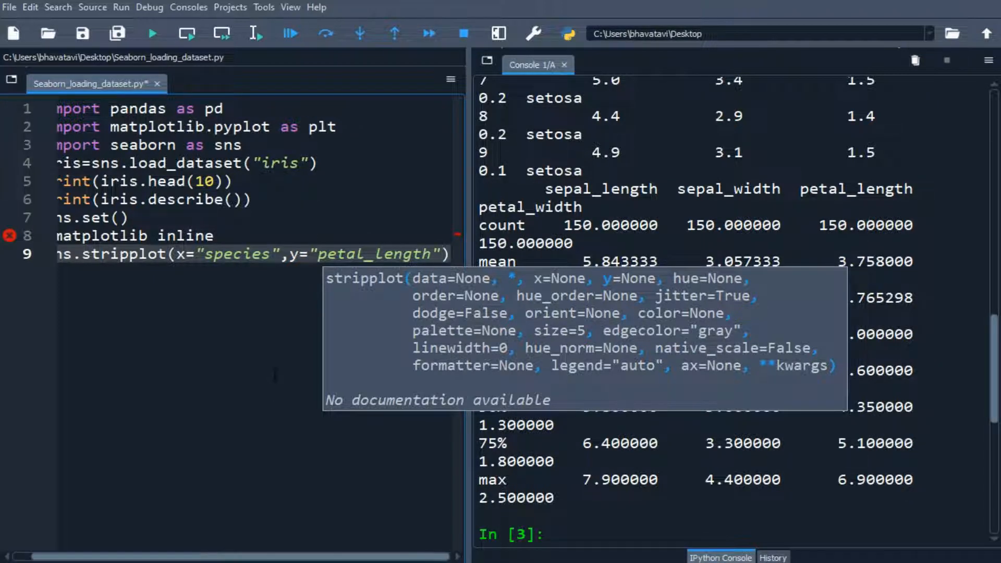
type(",dat")
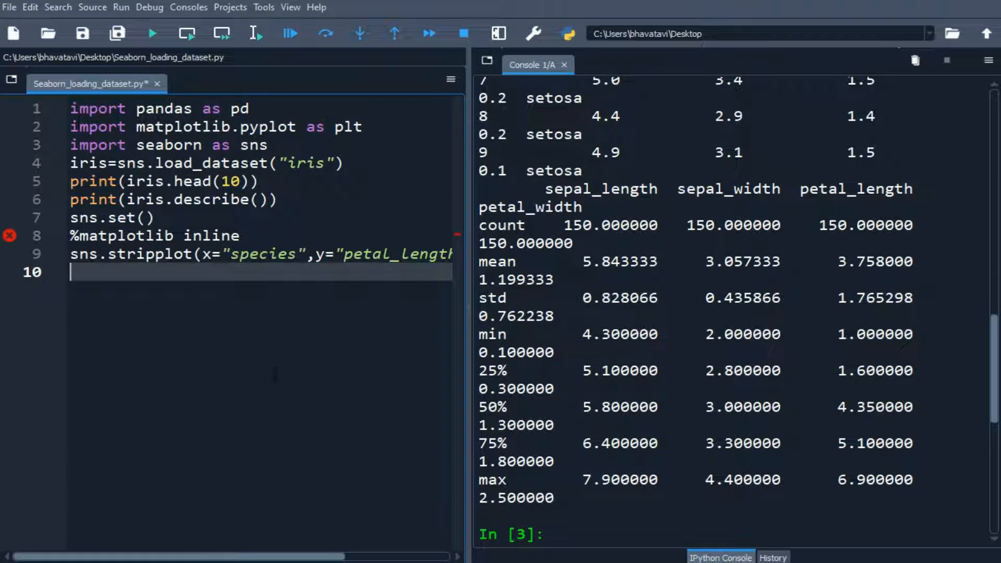
mouse_move(290, 21)
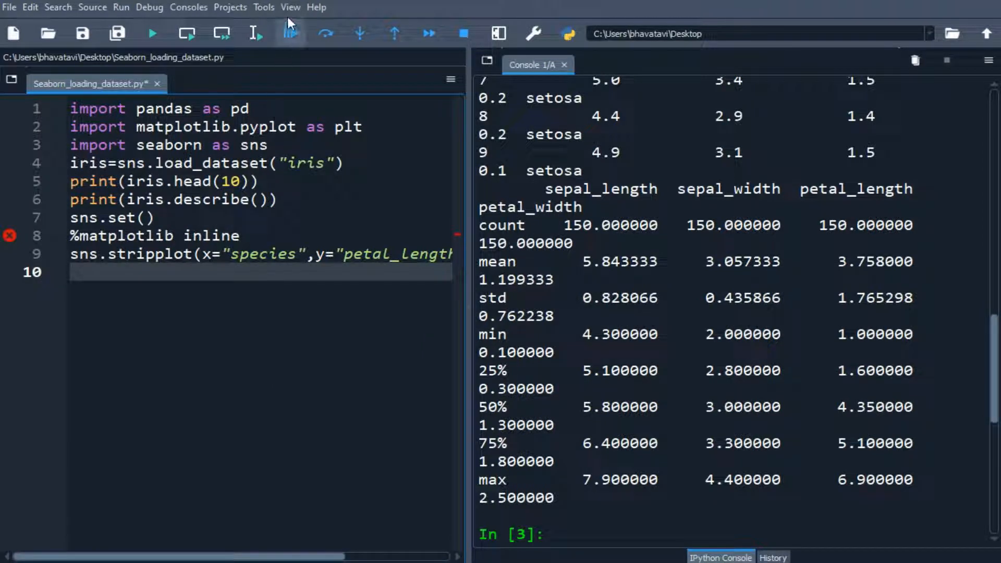
Step: Open the View menu's pane and layout options before running the file
left_click(290, 6)
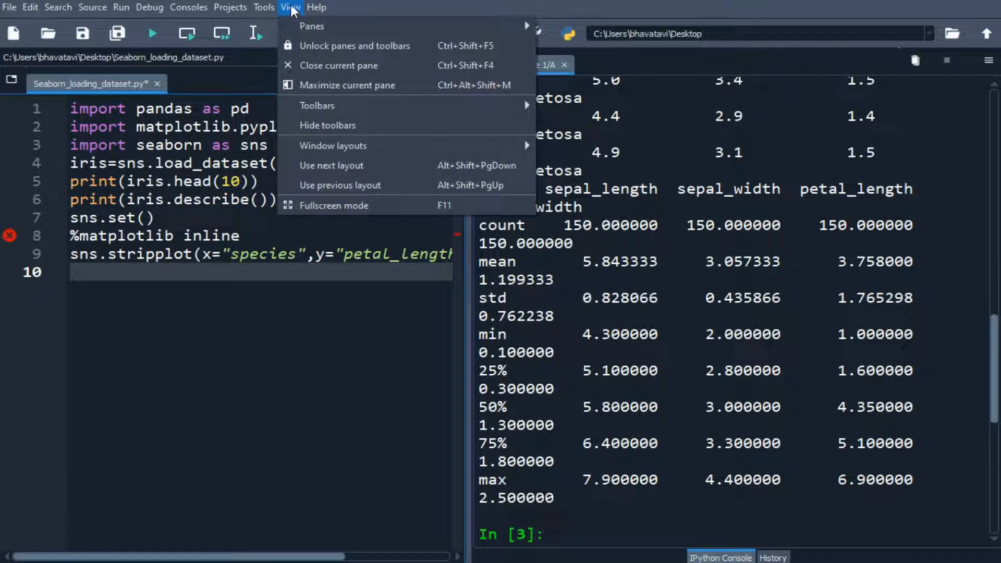
mouse_move(312, 26)
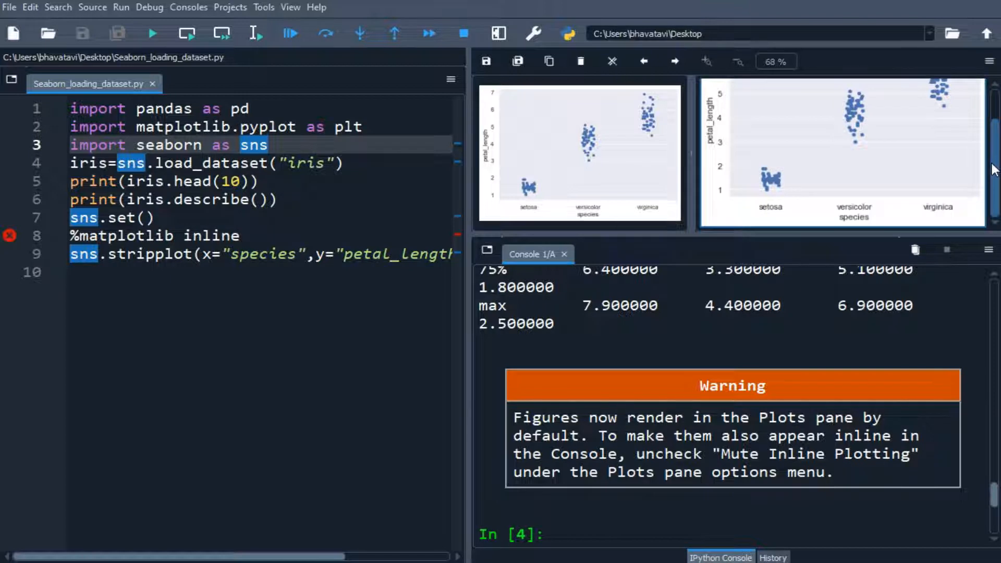
mouse_move(708, 141)
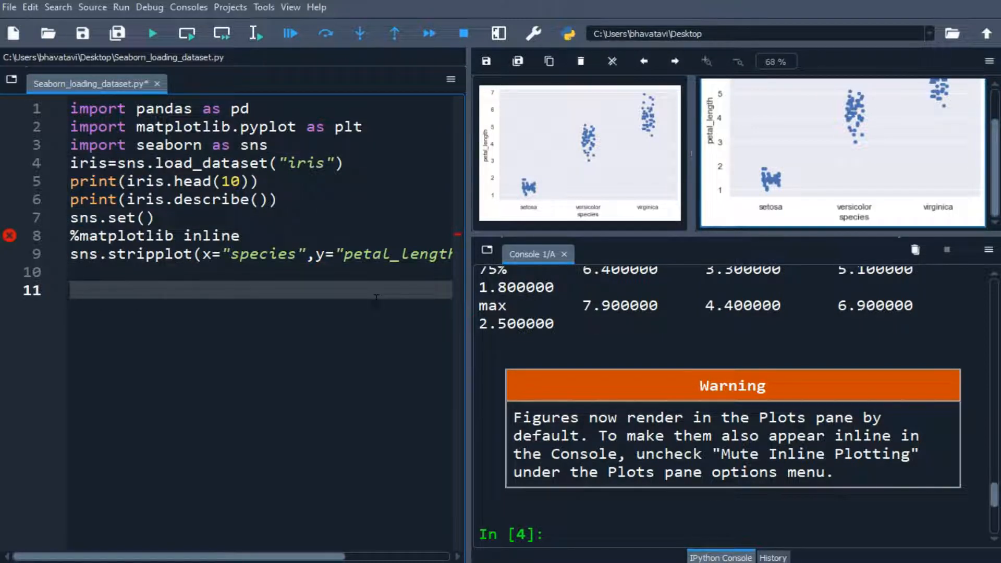
Step: Write df = pd.read_csv("tesla.csv", ...) on line 11
type("df")
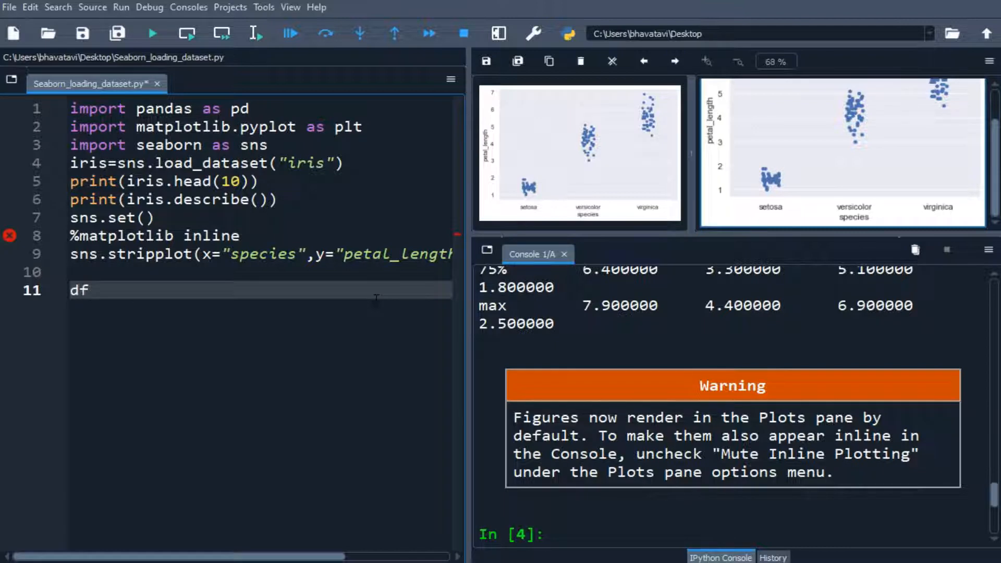
type("=")
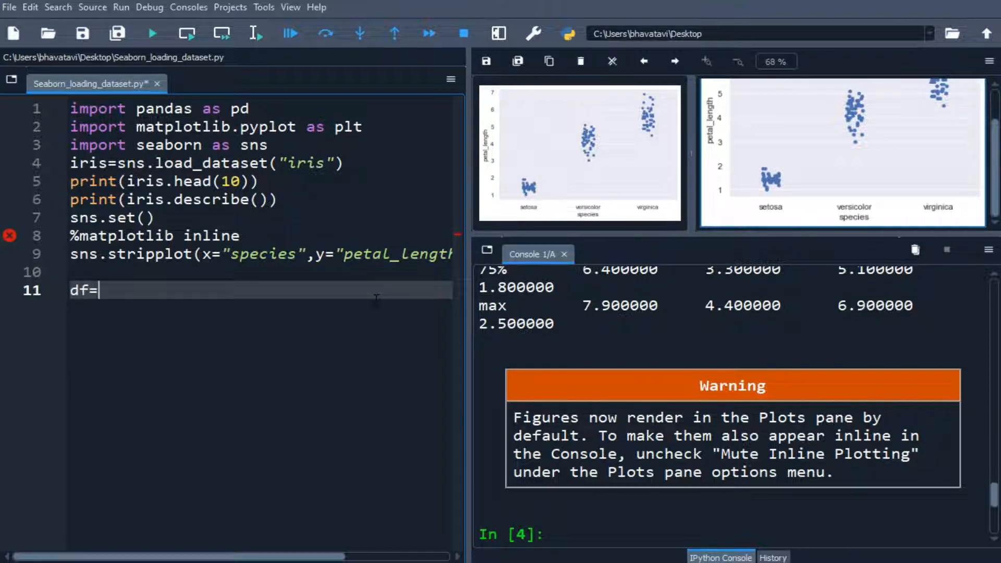
type("pd.")
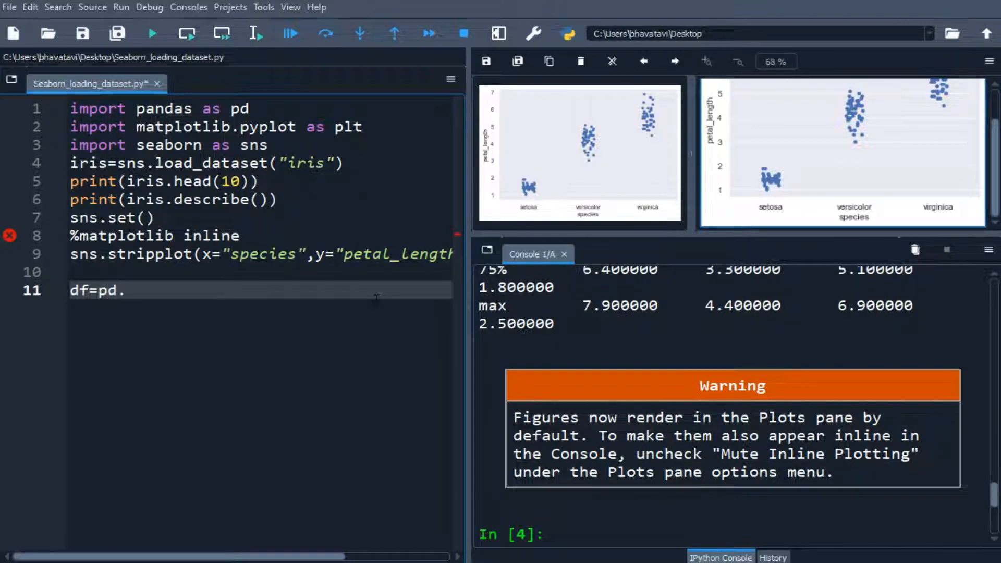
type("read")
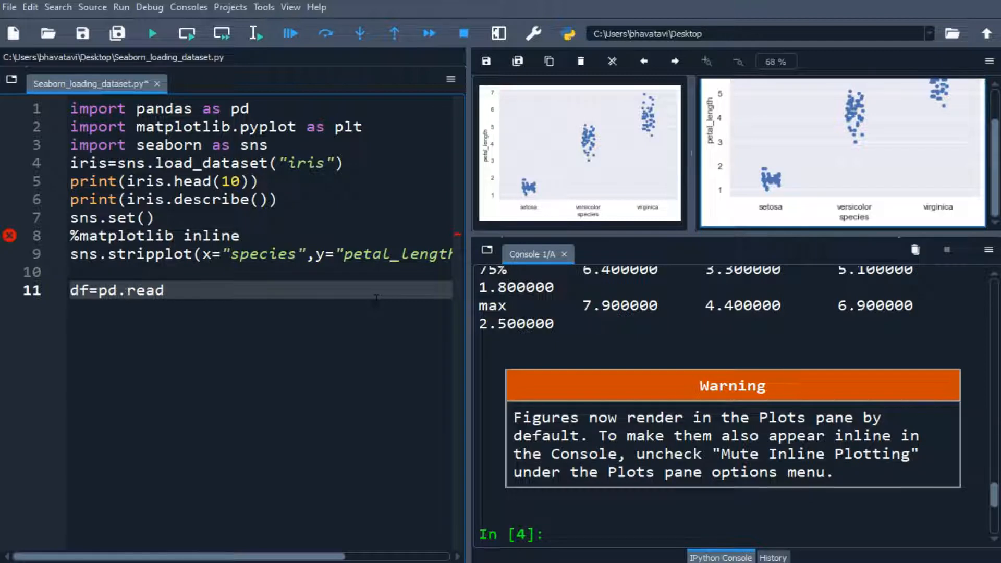
type("_csv")
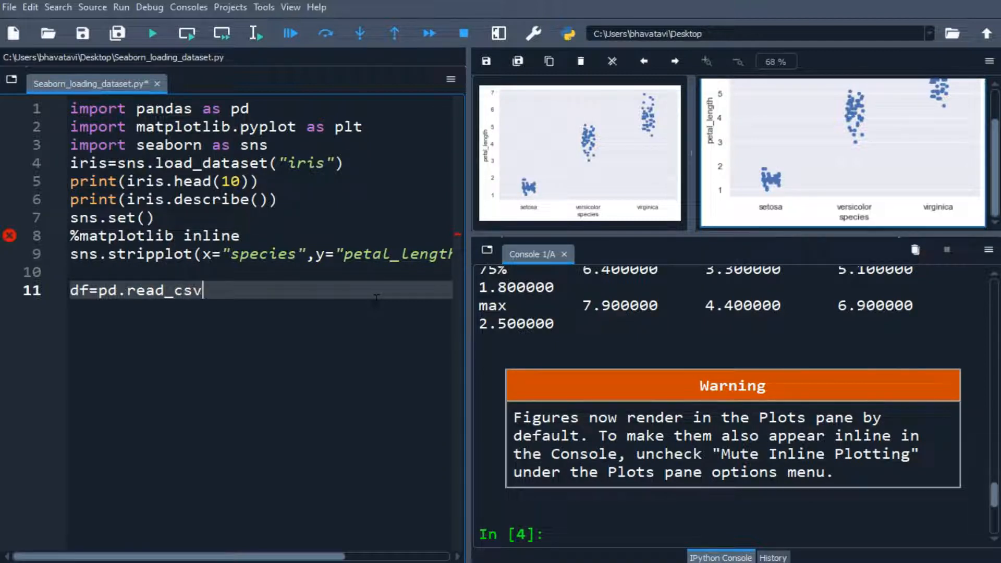
type("()")
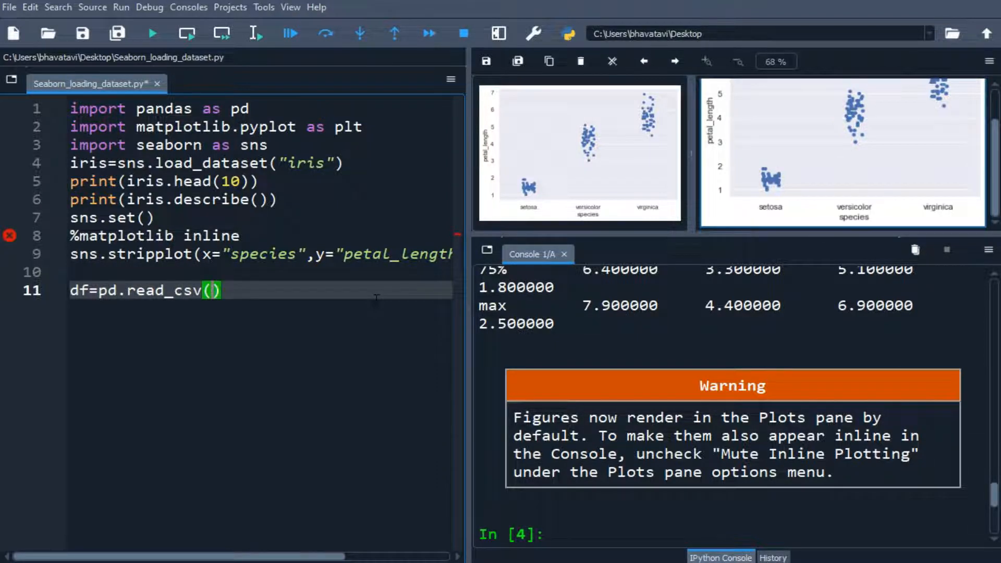
type("\"te")
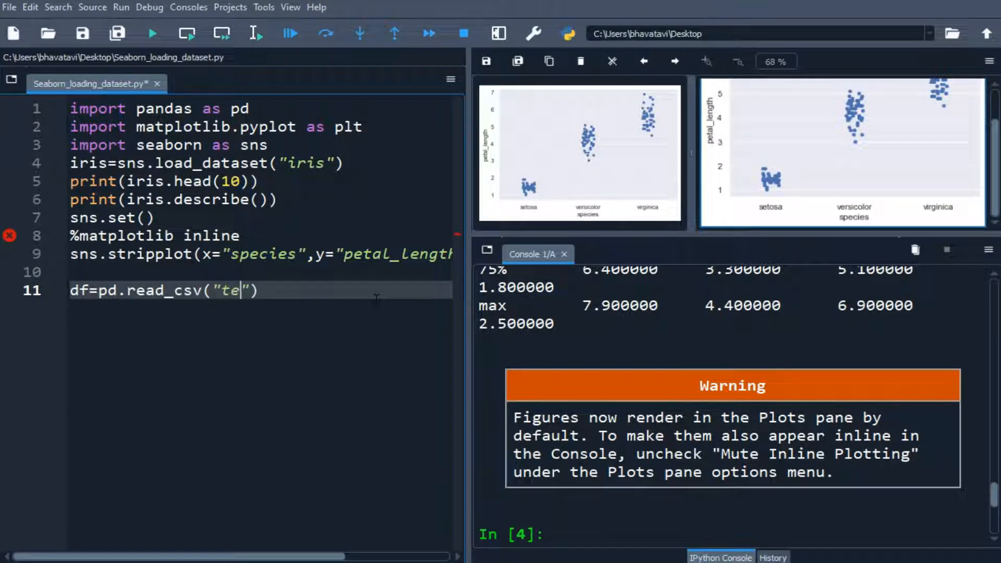
type("sla.csv")
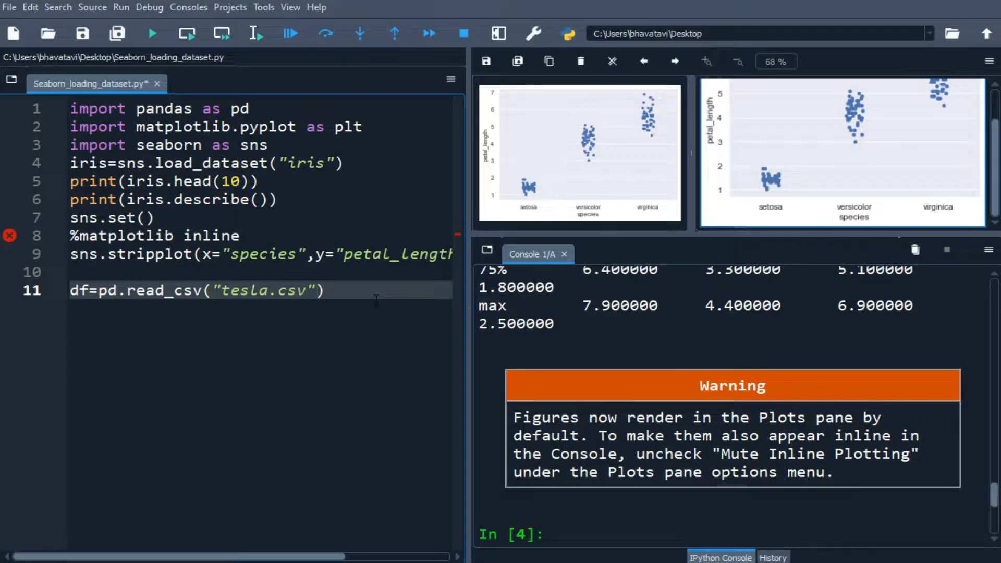
type(",")
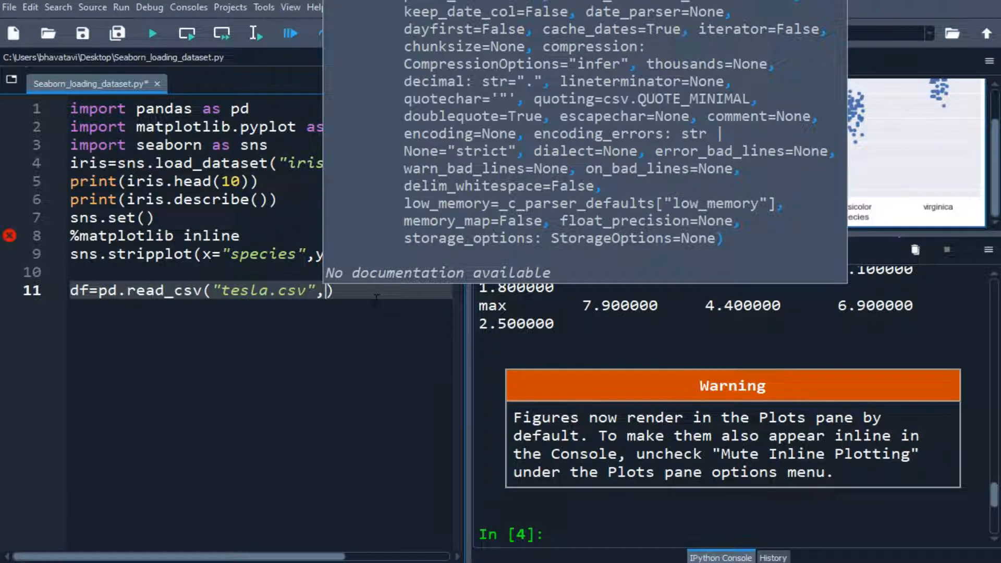
Step: Give read_csv an encoding argument of 'windows-1252'
type("encodein")
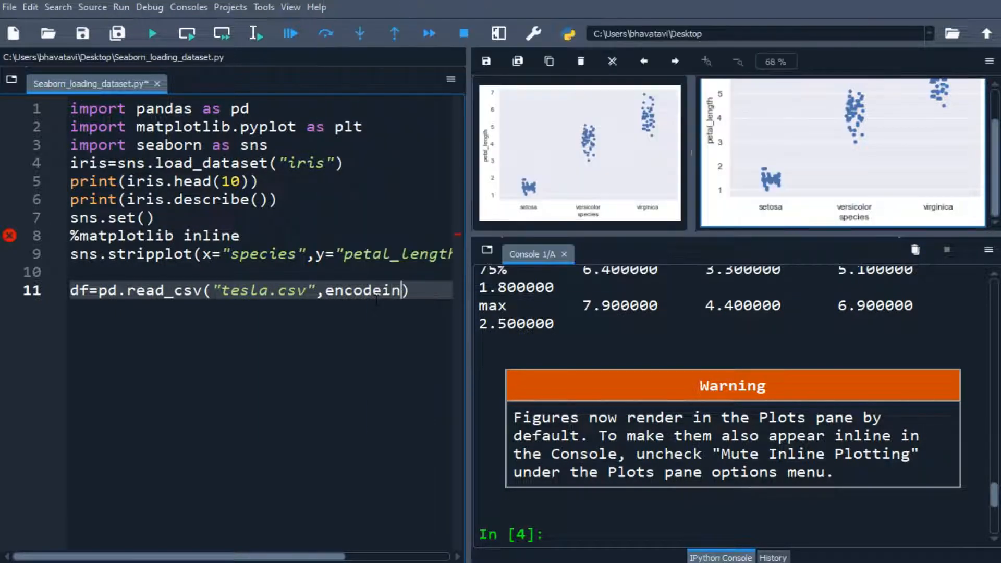
type("g=")
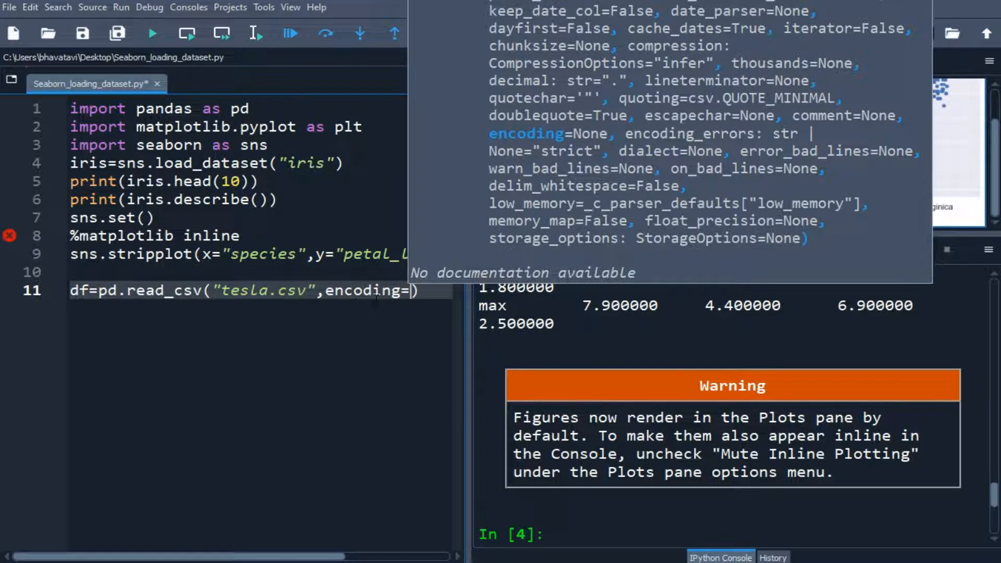
type("'windows'")
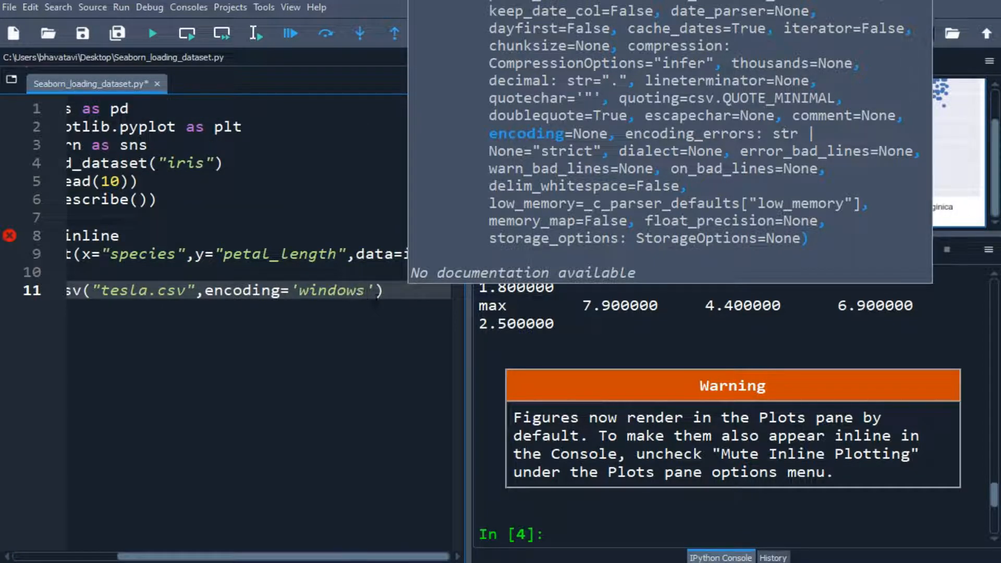
type("1")
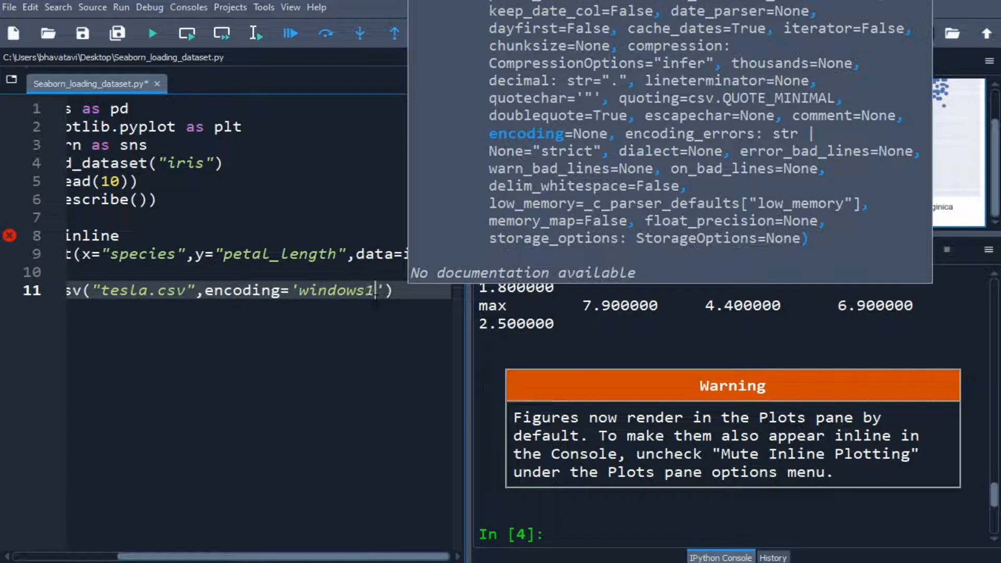
type("257")
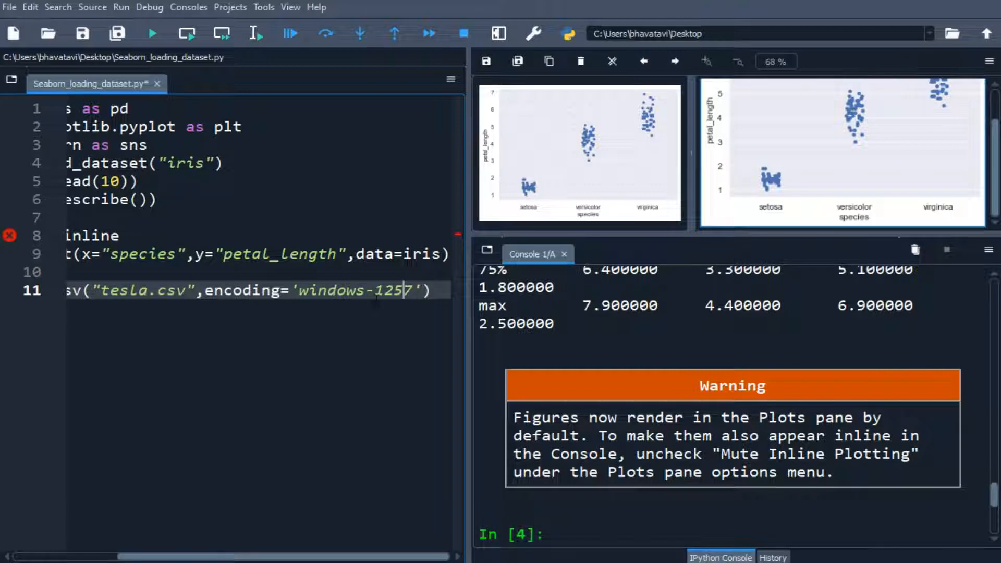
type("2")
type("p")
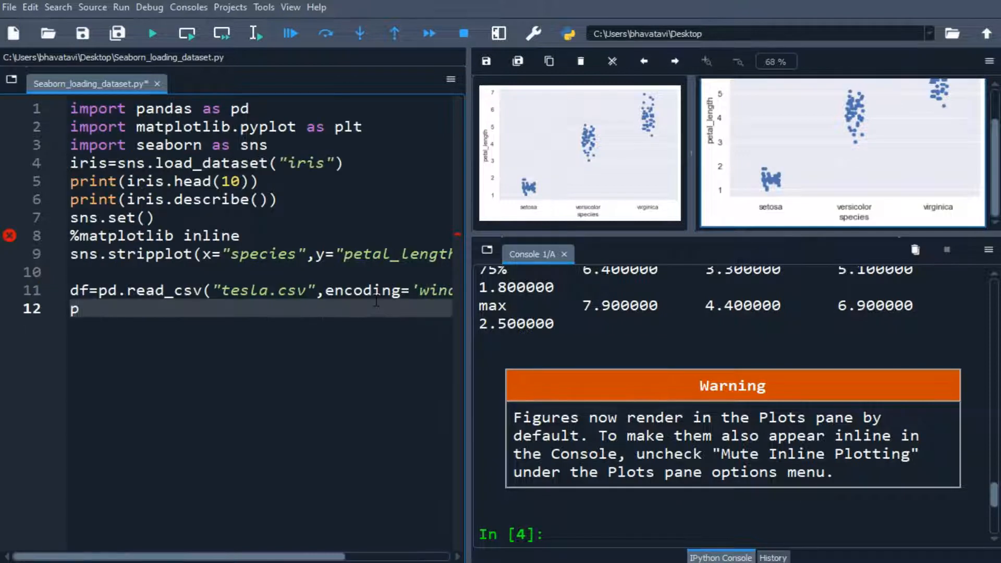
Step: Add print(df.head(10)) on line 12
type("rint()")
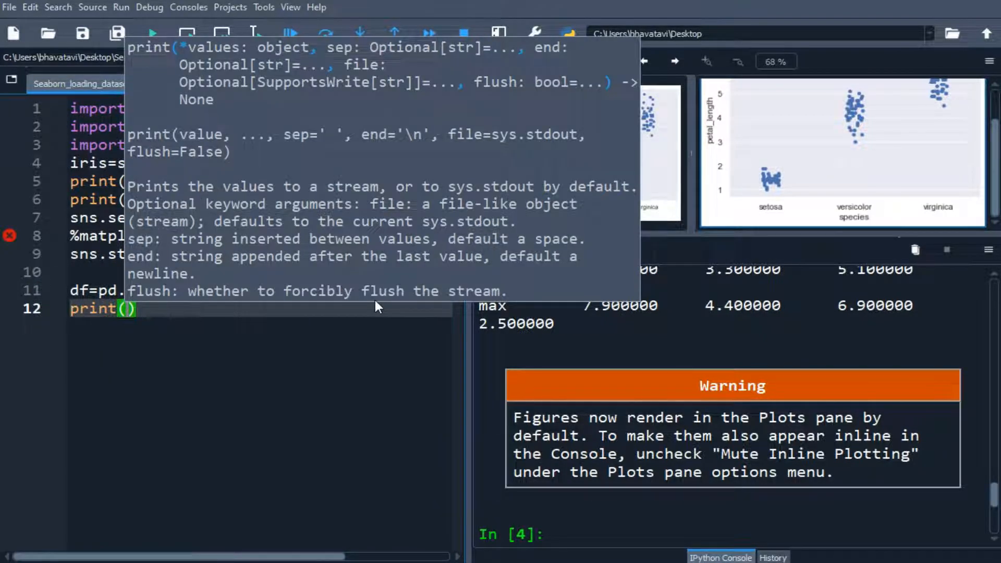
type("df.head(10")
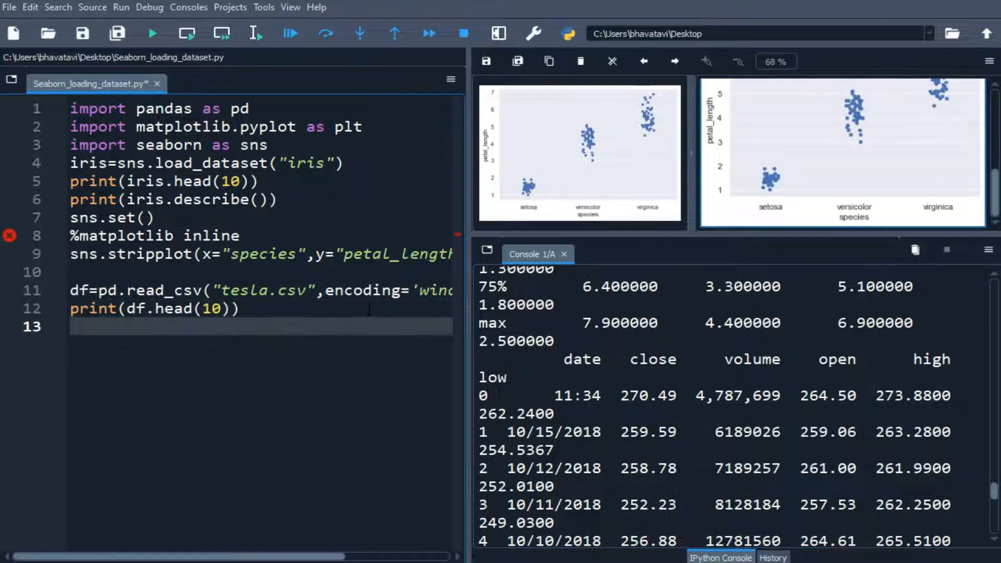
Step: Add print(df.describe()) on line 13
type("print(")
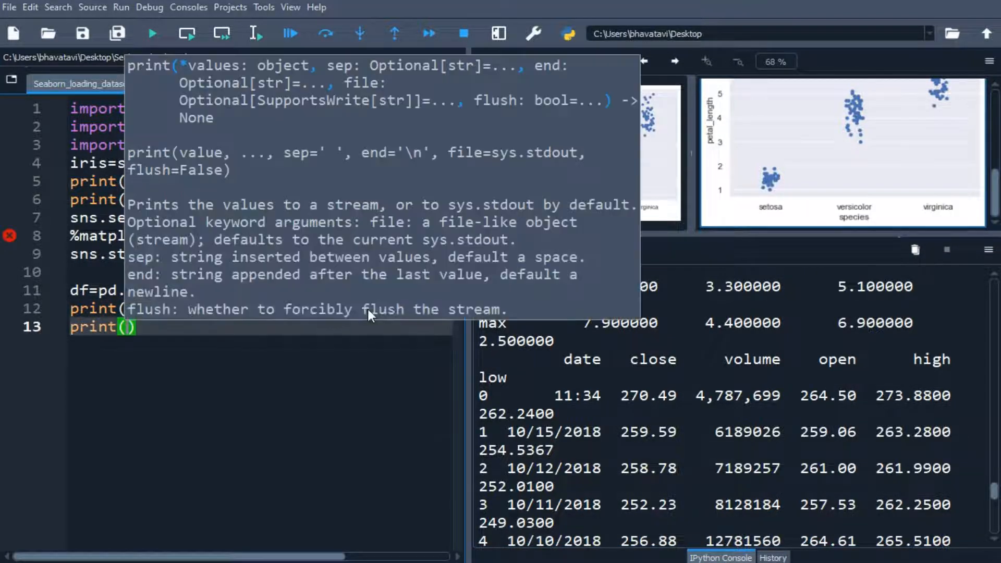
type("df.describe(")
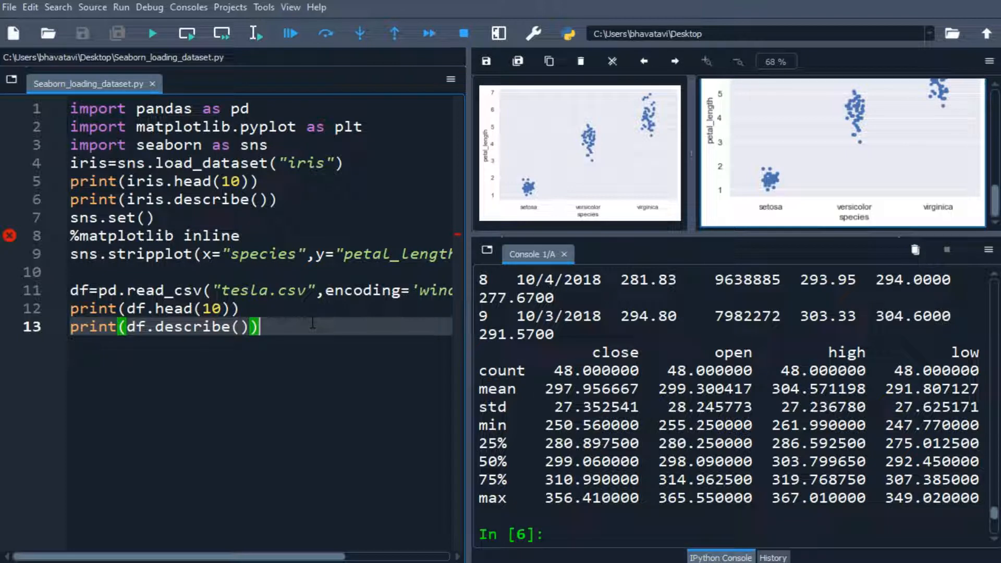
Step: Start line 15 with sns.stripplot(x='high'
type("sn")
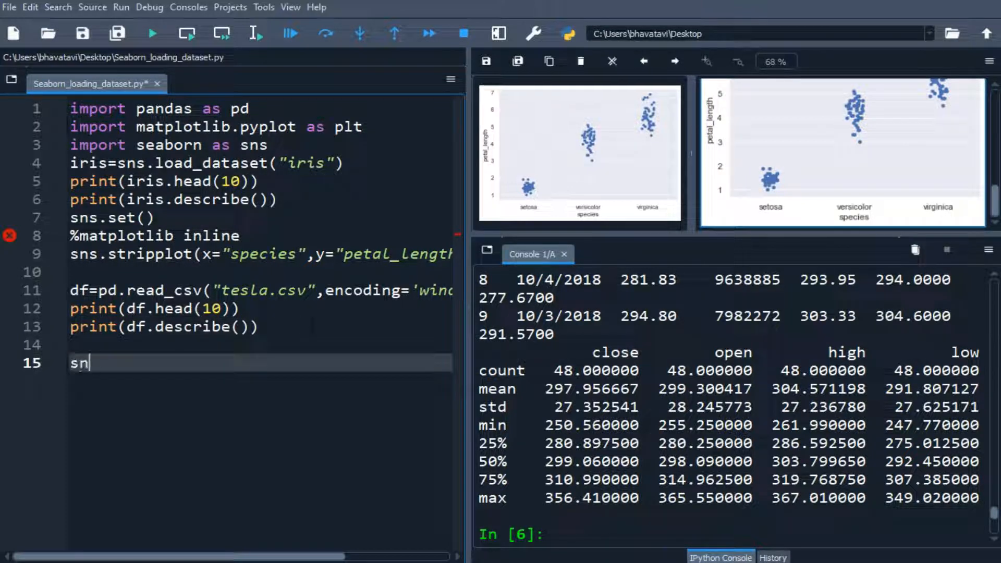
type("s.strippl")
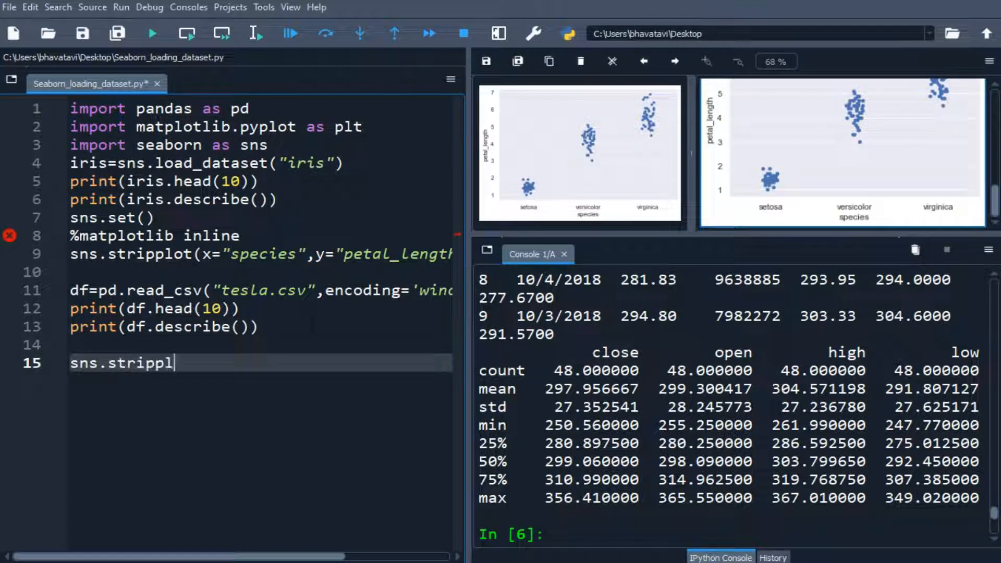
type("ot")
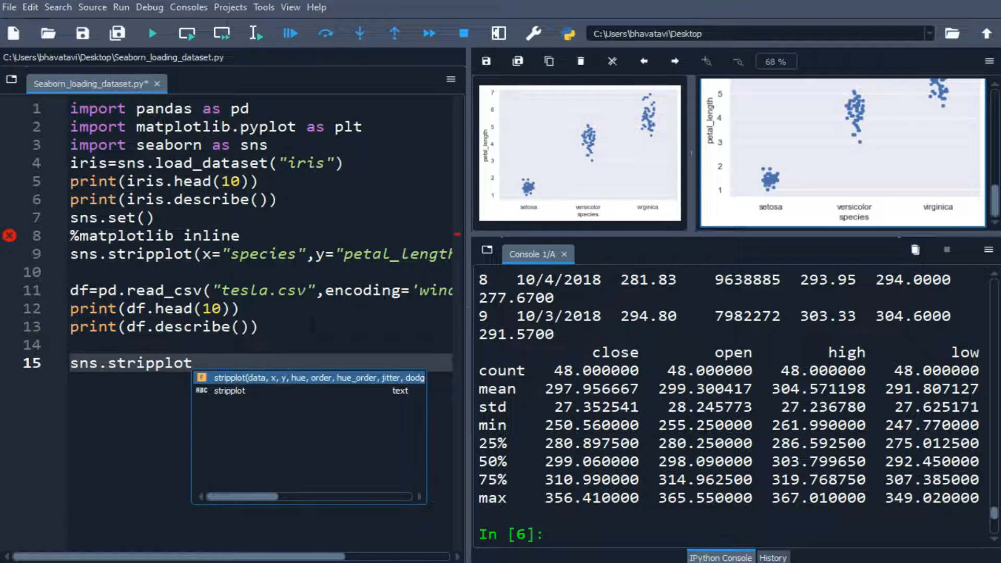
type("(x=")
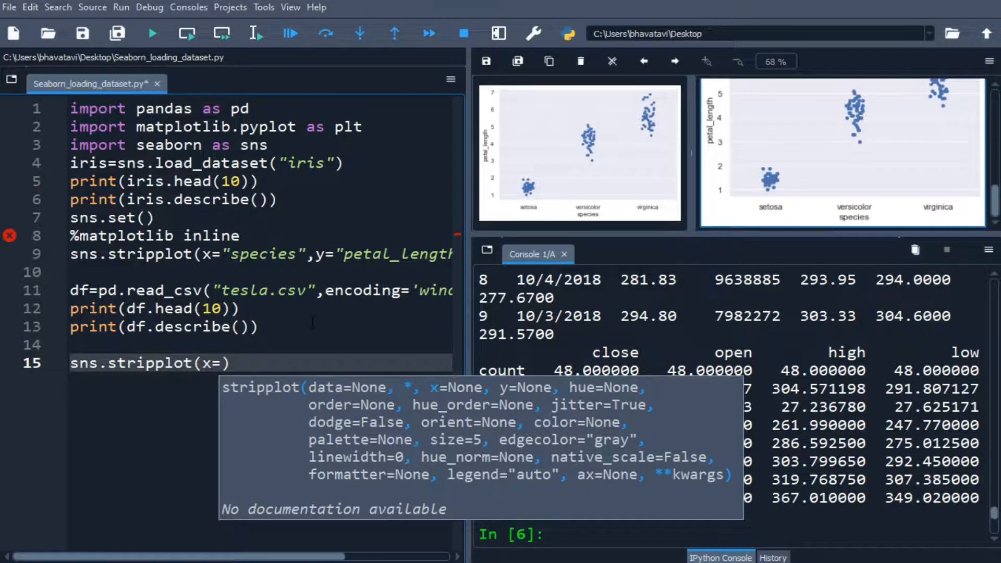
type("h")
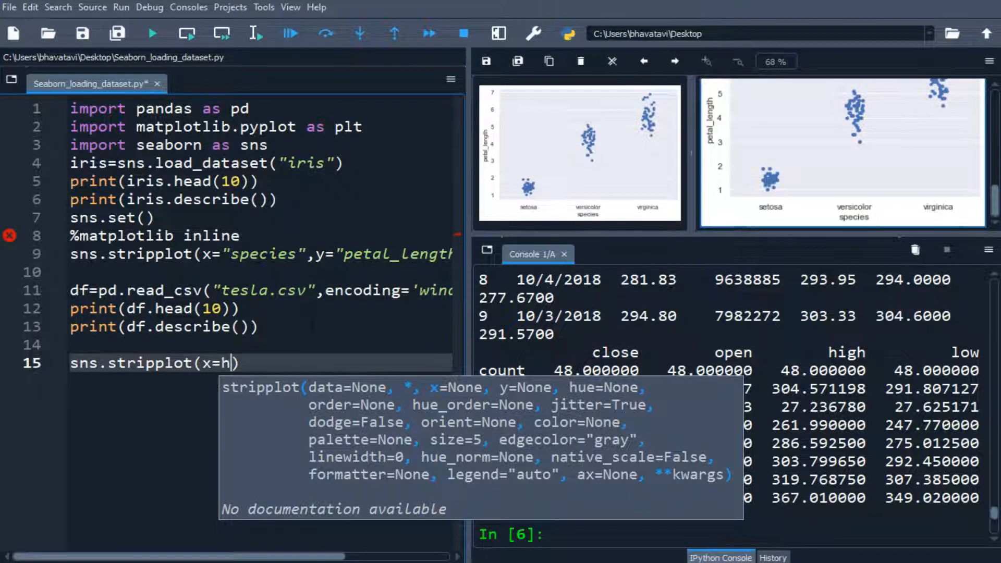
type("igh'")
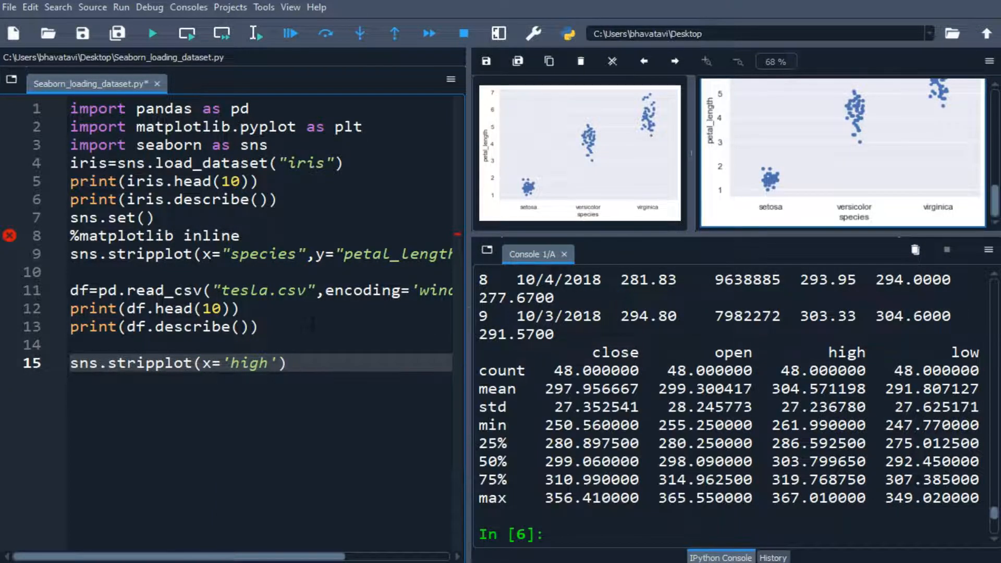
Step: Complete the call with y='low', data=df
type(",y")
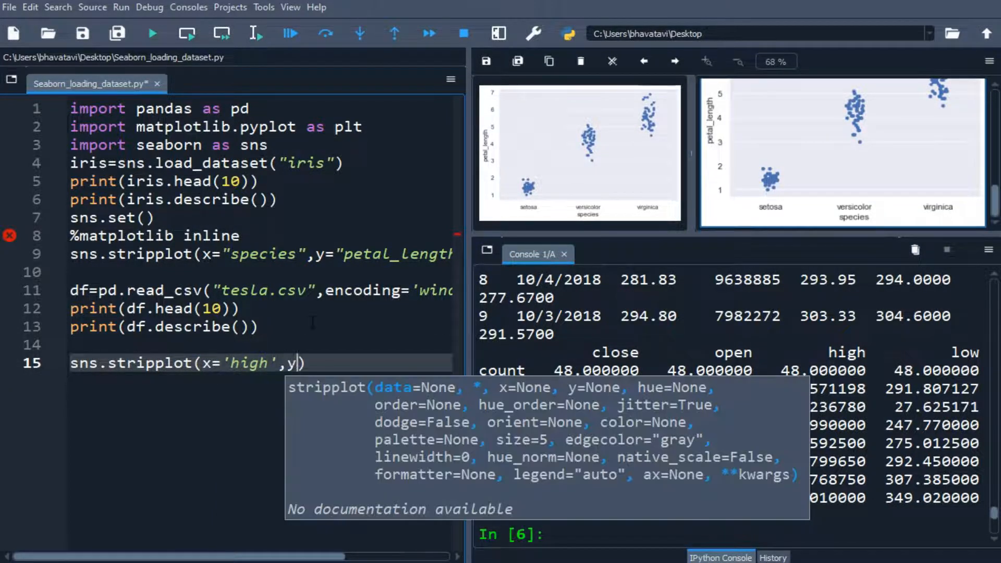
type("low)")
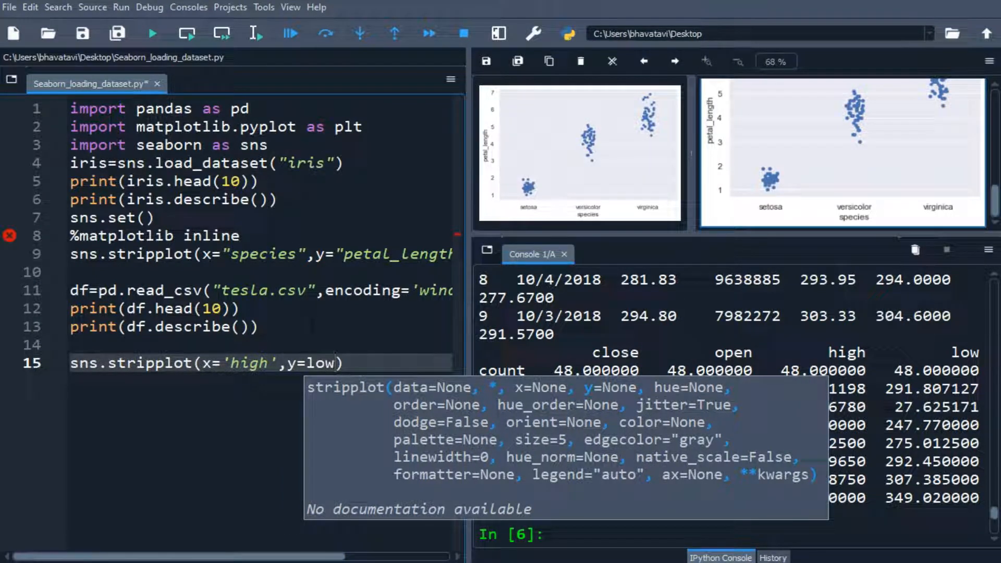
type("'Lo")
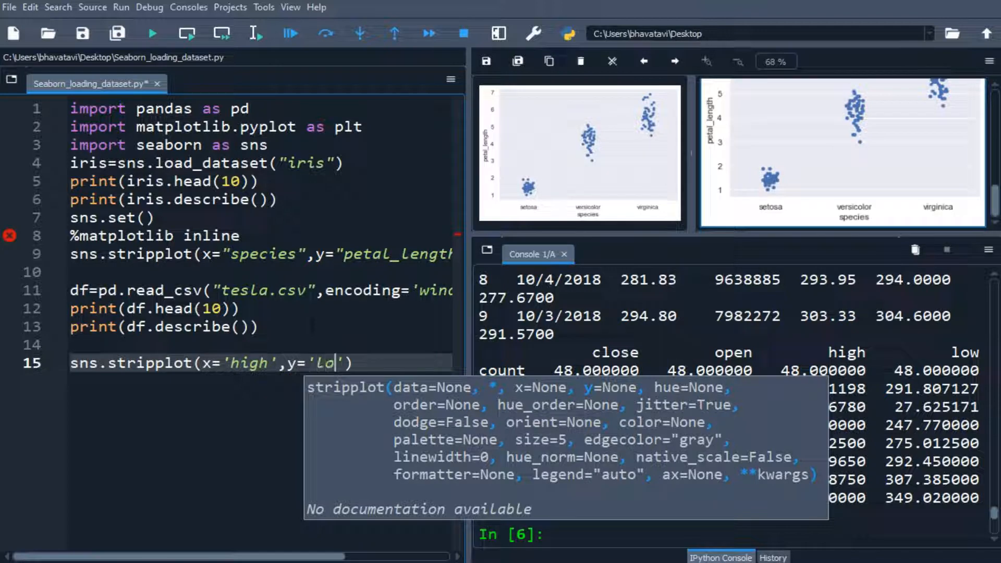
type("w',")
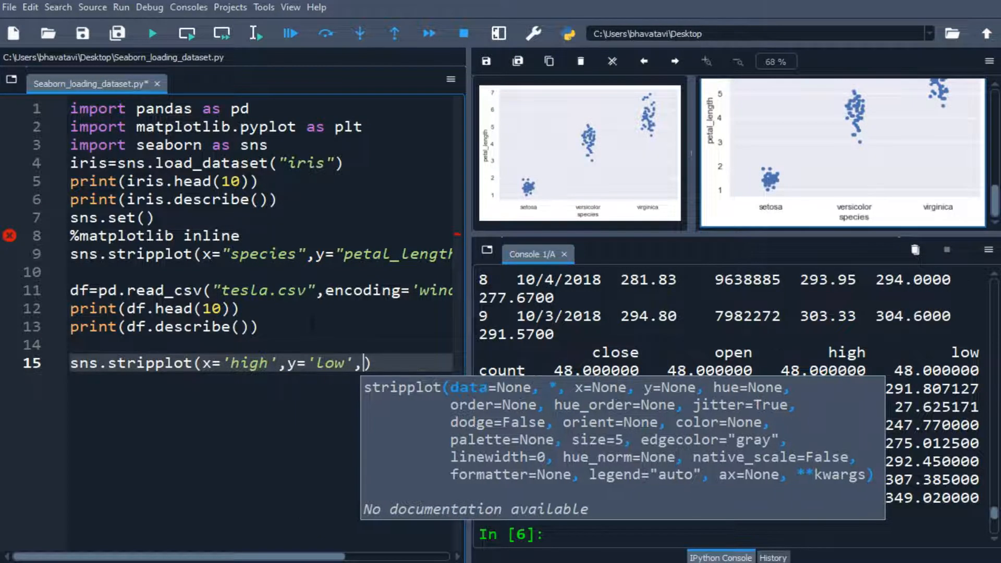
type("data=df")
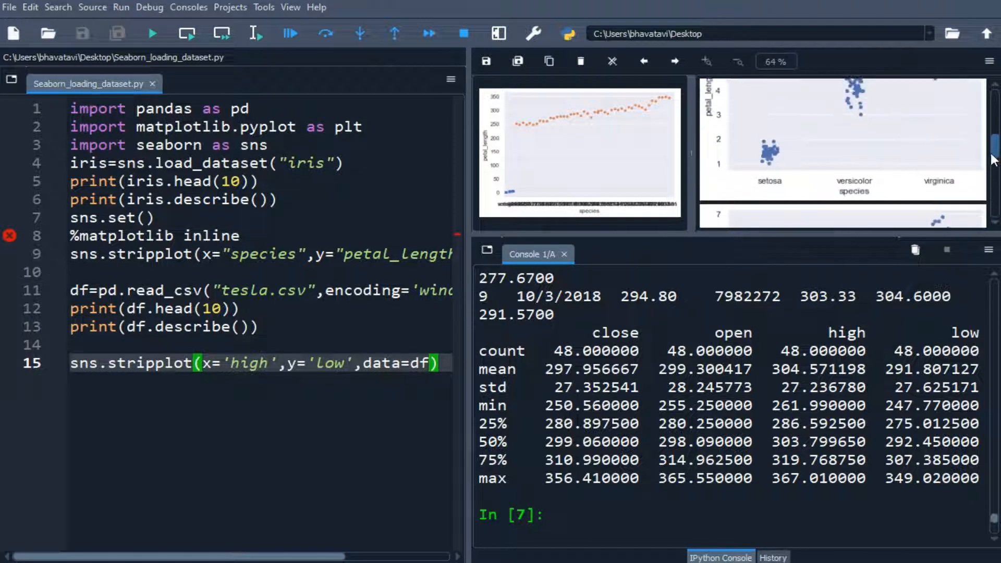
Step: Insert %matplotlib inline as line 14 above the Tesla strip plot call
scroll("down", 3)
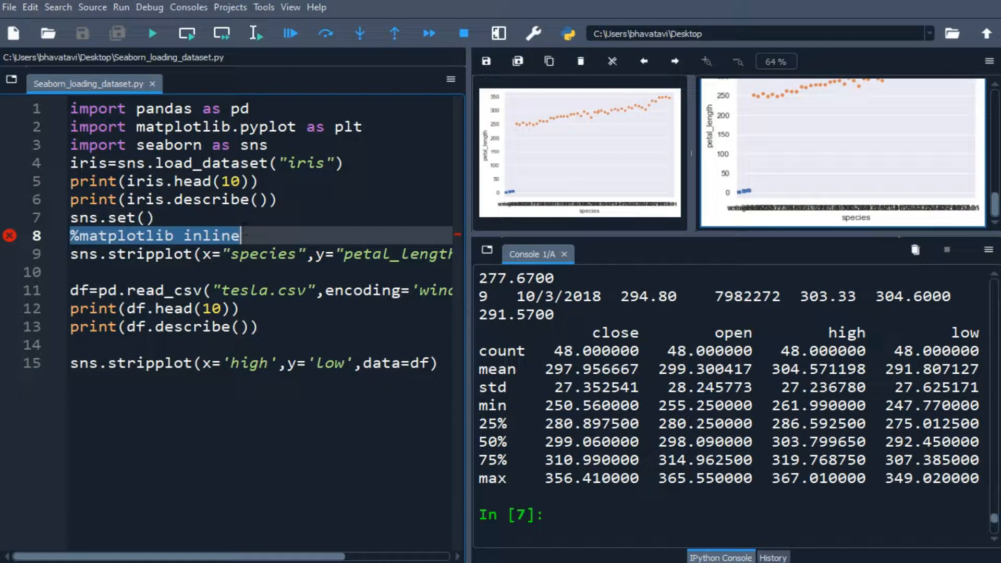
type("%matplotlib inline")
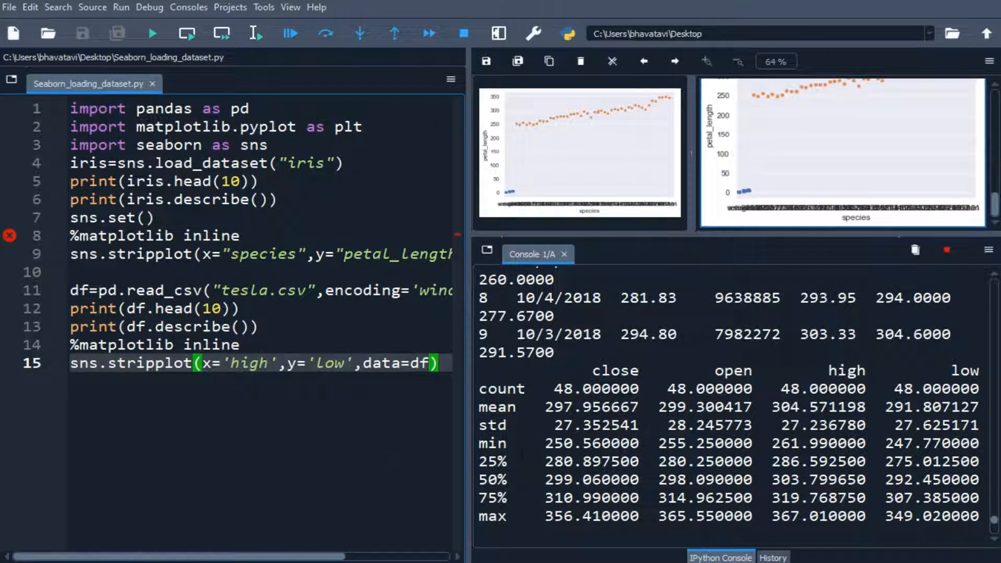
Step: Run the updated script and view the new Tesla high-vs-low strip plot in the Plots pane
left_click(153, 32)
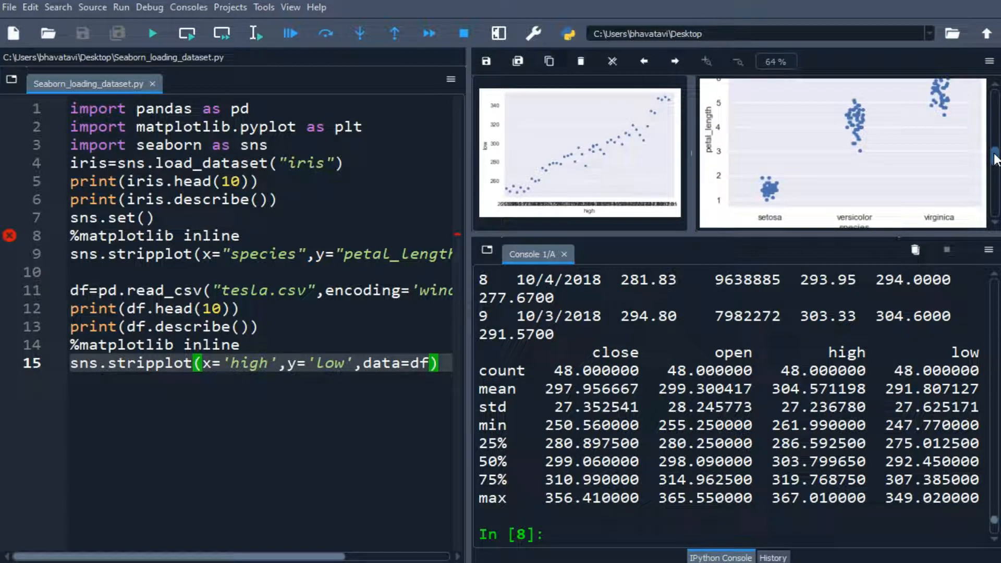
scroll("down", 3)
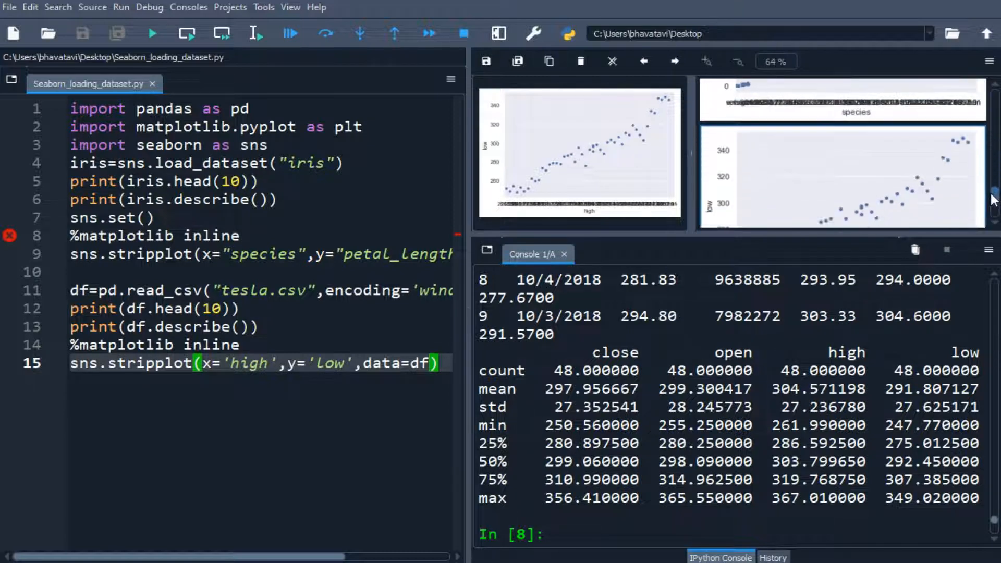
scroll("down", 3)
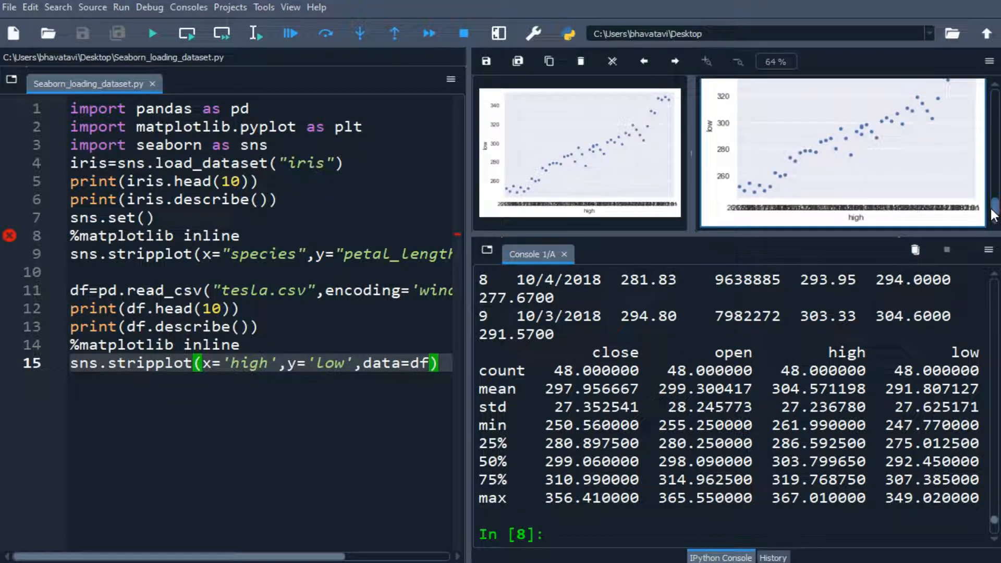